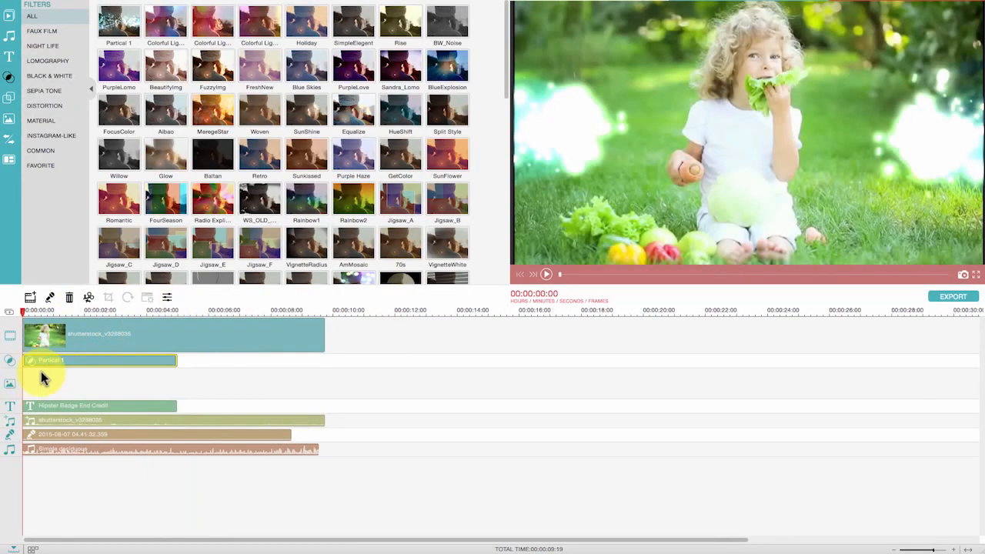
Step: Play and pause previews of the filter, picture-in-picture and split-screen clips
{"action": "left_click", "coordinate": [546, 274]}
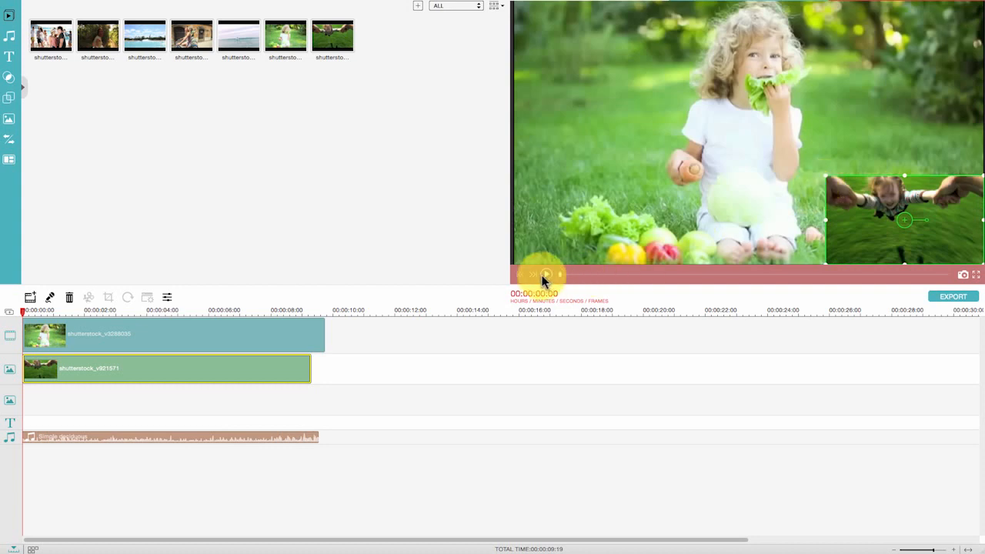
{"action": "left_click", "coordinate": [547, 274]}
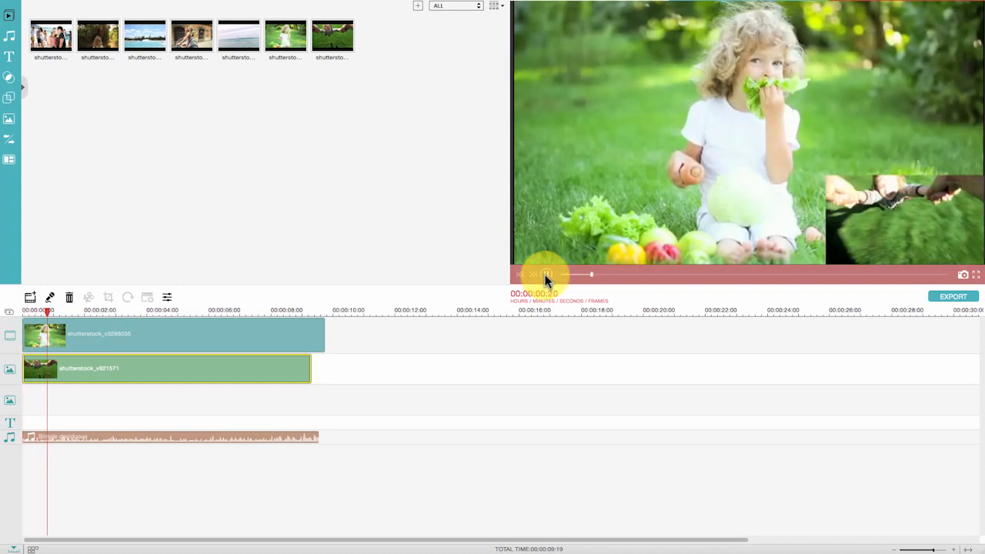
{"action": "left_click", "coordinate": [10, 159]}
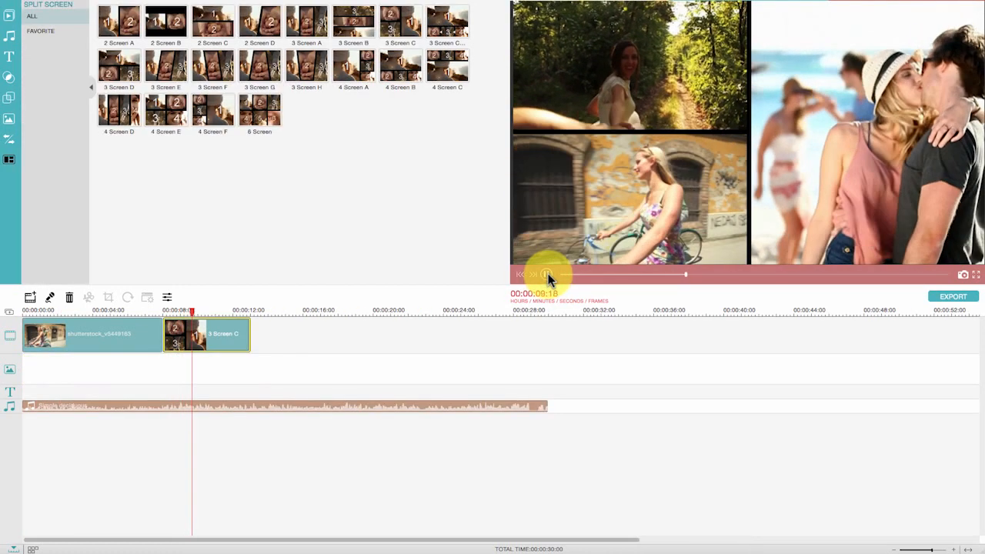
{"action": "left_click", "coordinate": [547, 275]}
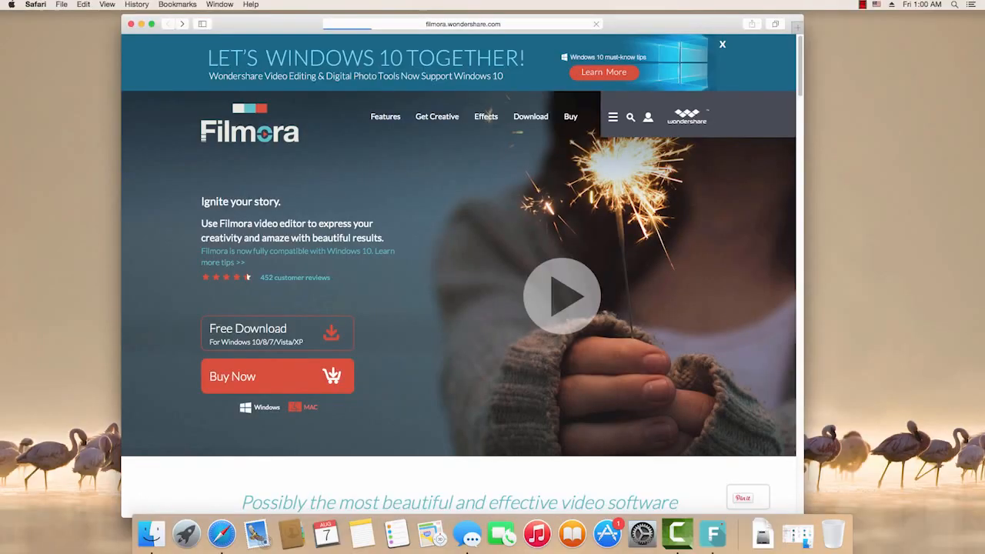
Step: Switch the Filmora website to the Mac version and start the free Mac download
{"action": "left_click", "coordinate": [304, 406]}
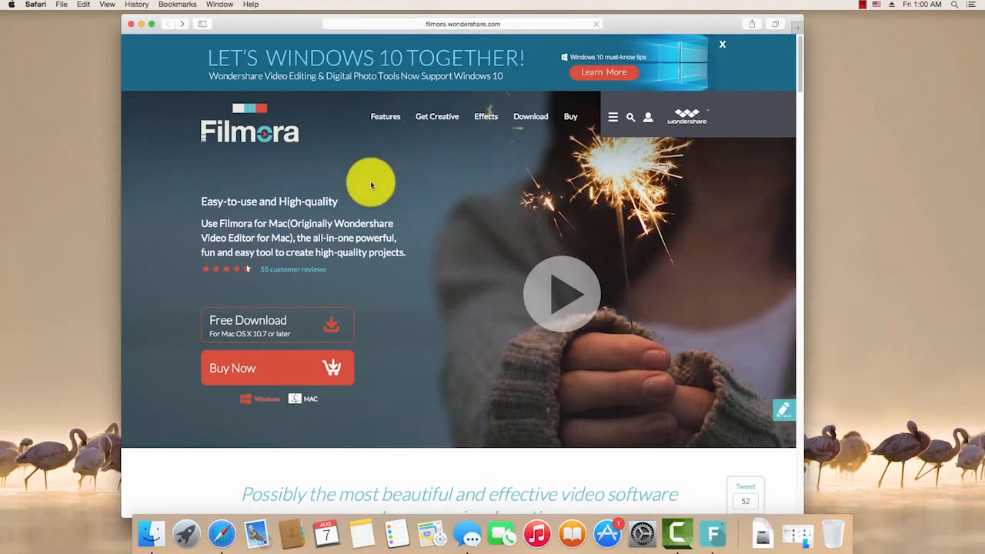
{"action": "mouse_move", "coordinate": [327, 356]}
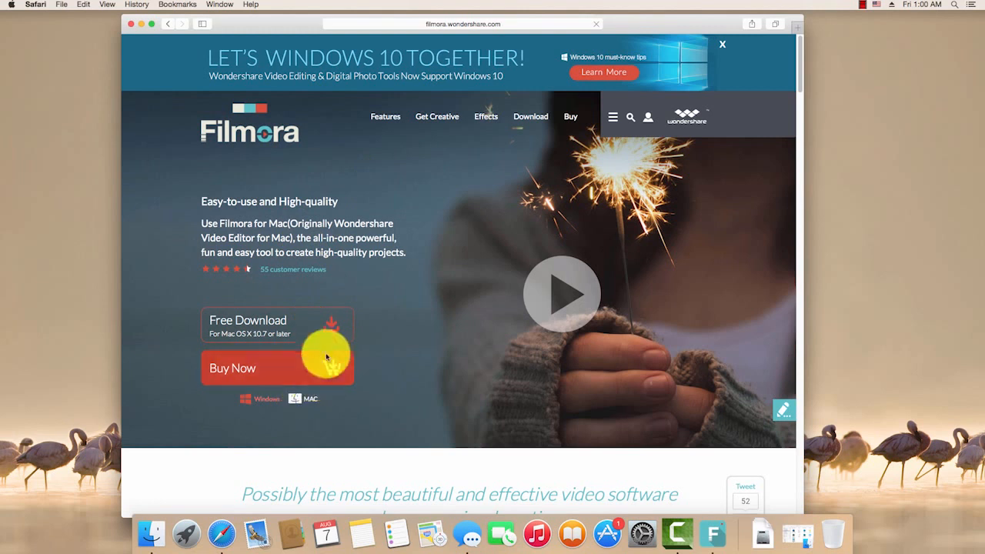
{"action": "mouse_move", "coordinate": [321, 333]}
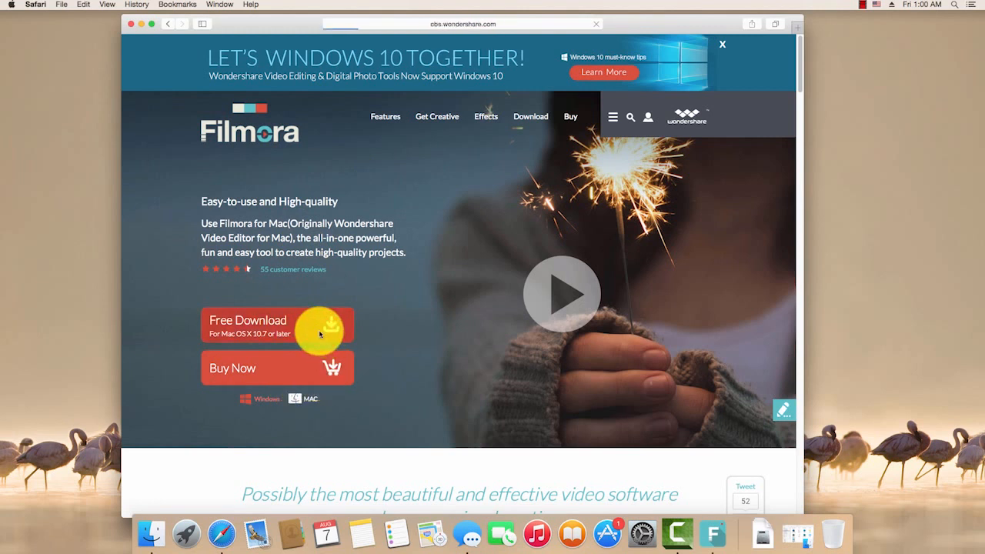
{"action": "left_click", "coordinate": [277, 325]}
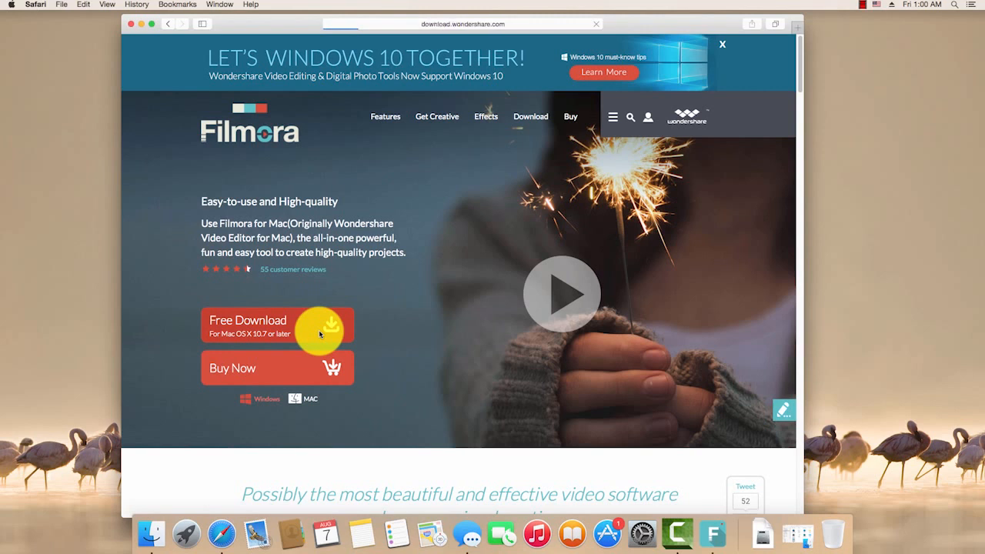
{"action": "left_click", "coordinate": [277, 324]}
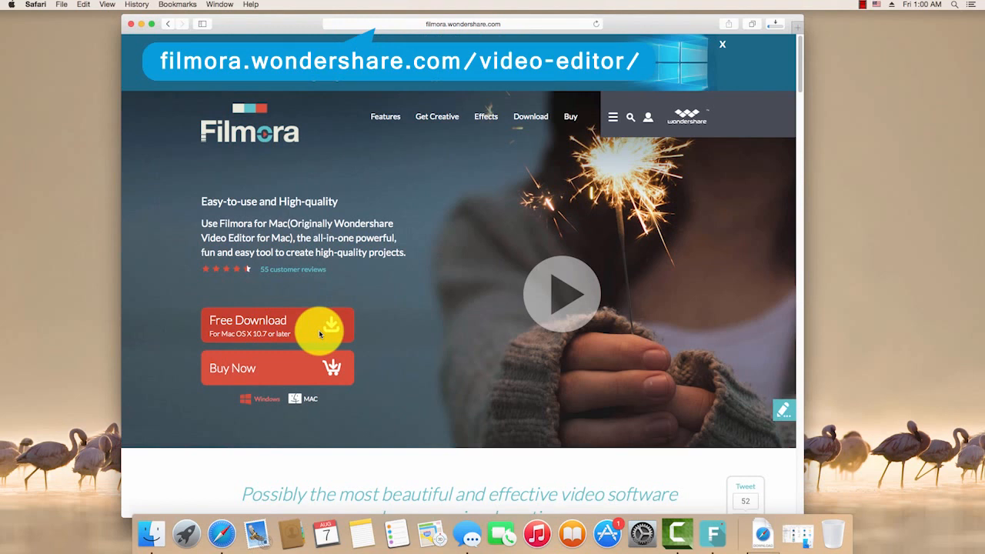
{"action": "left_click", "coordinate": [722, 44]}
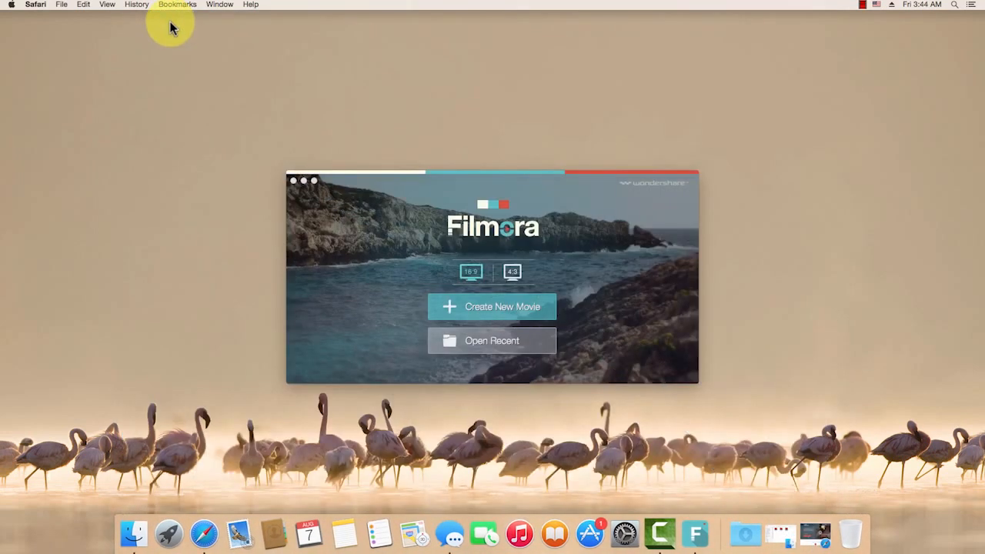
Step: Choose the 16:9 aspect ratio and create a new movie project
{"action": "left_click", "coordinate": [513, 271]}
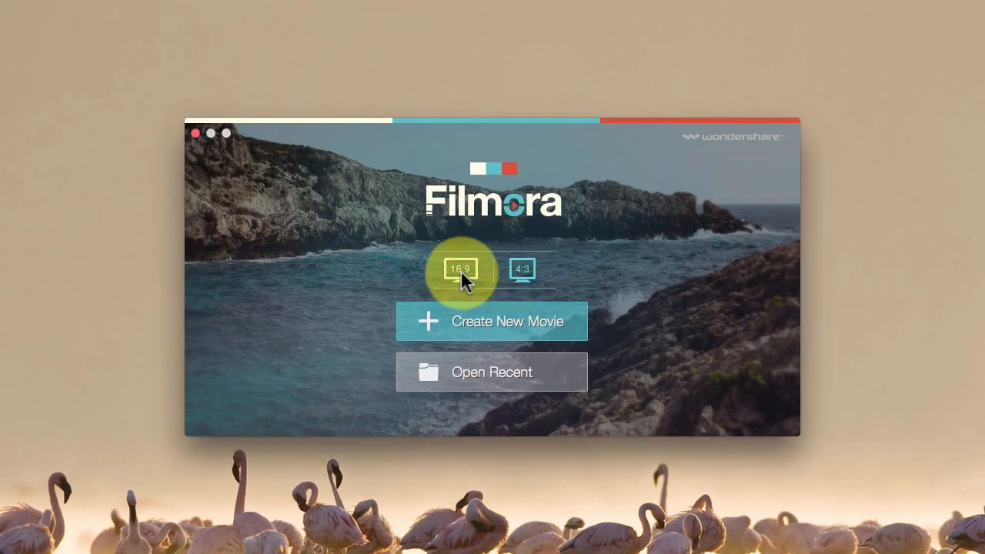
{"action": "mouse_move", "coordinate": [498, 329]}
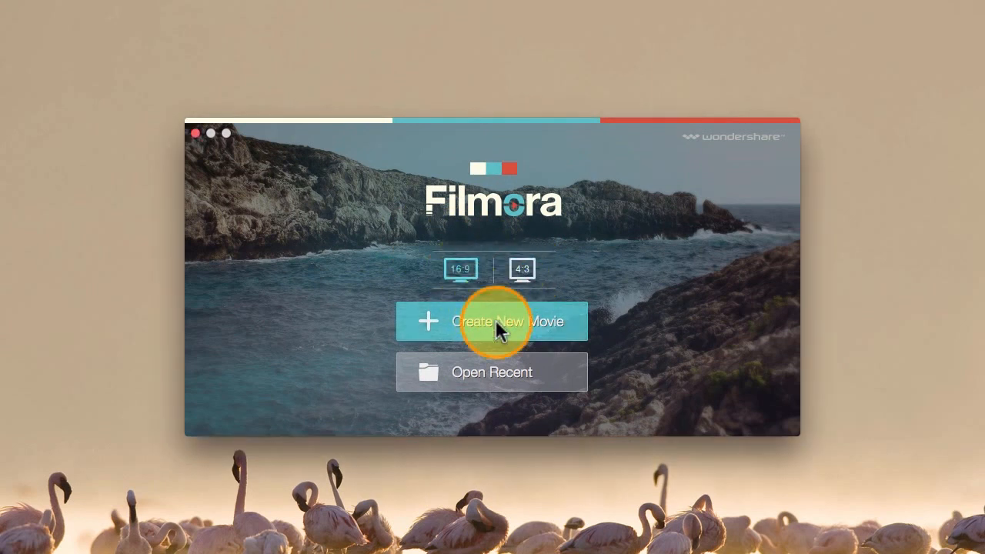
{"action": "left_click", "coordinate": [491, 321]}
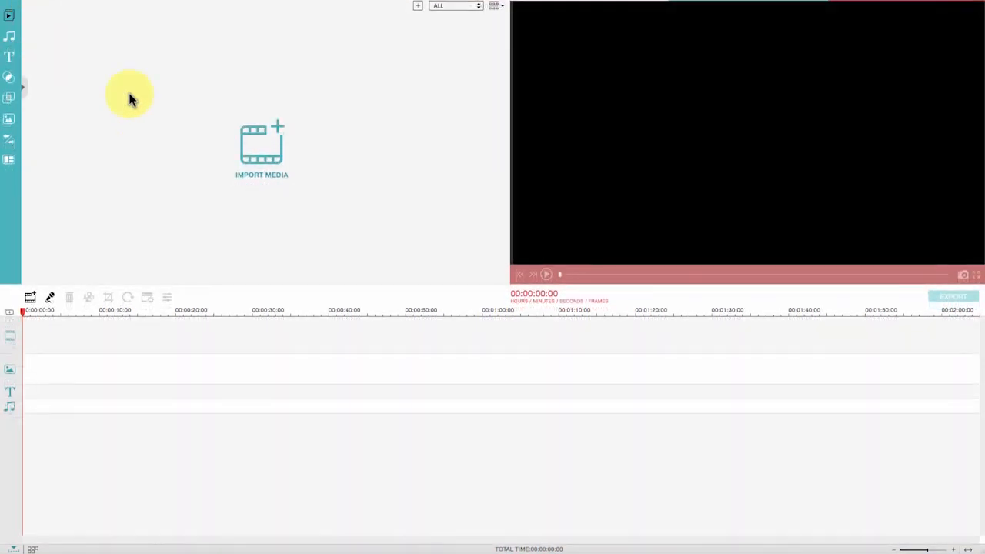
Step: Import the five .mov clips from the my video folder into the media library
{"action": "left_click", "coordinate": [261, 146]}
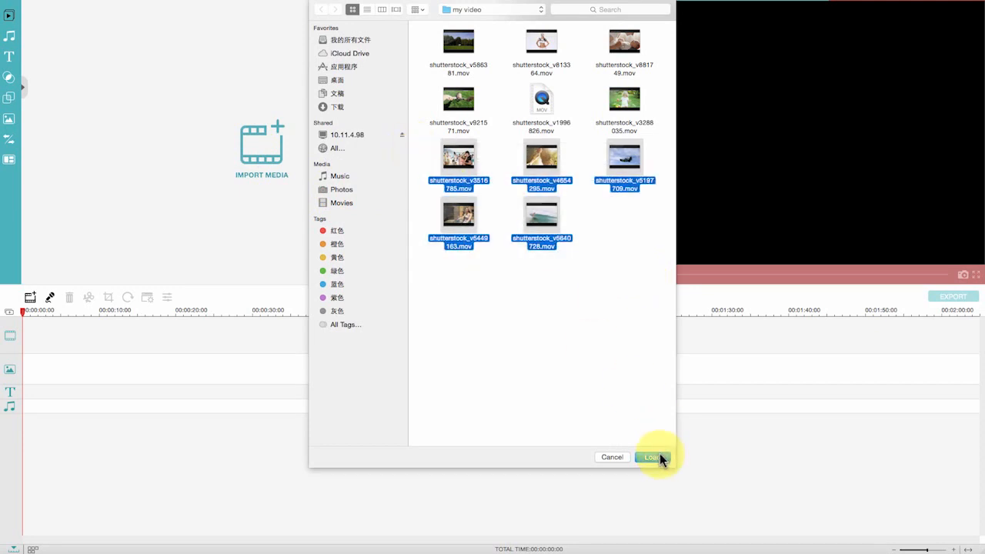
{"action": "left_click", "coordinate": [652, 457]}
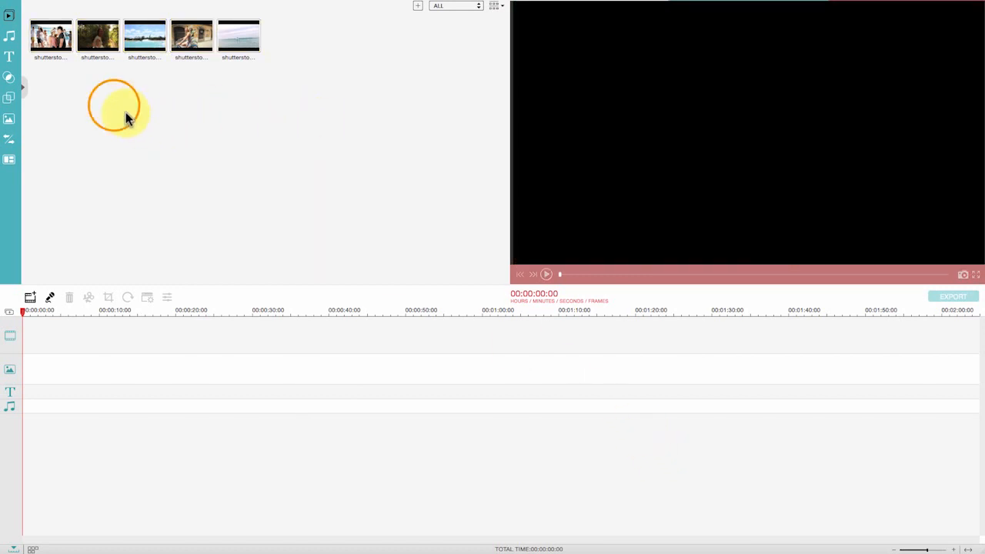
{"action": "left_click", "coordinate": [49, 36]}
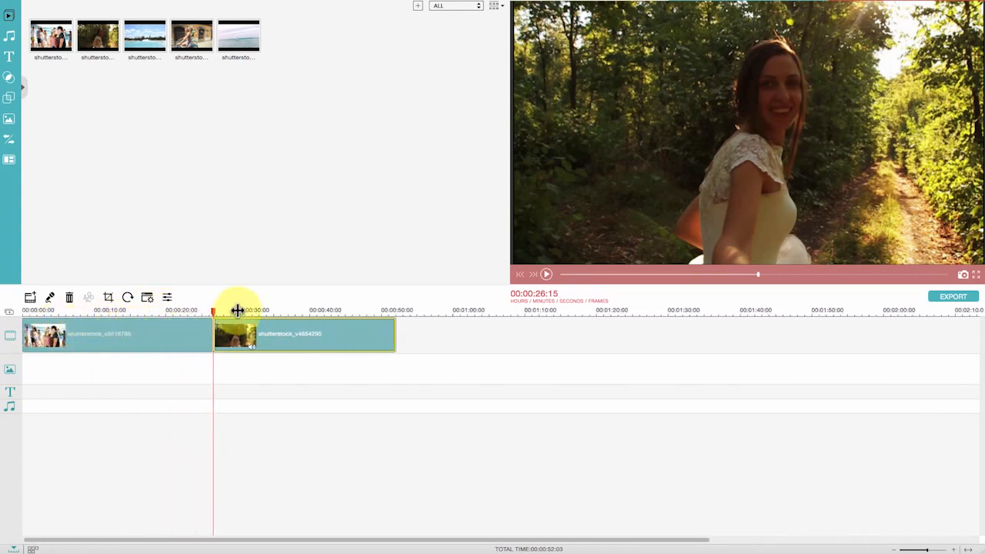
Step: Split the beach clip near 19 seconds and crop one piece to 16:9 on the couple
{"action": "left_click", "coordinate": [91, 310]}
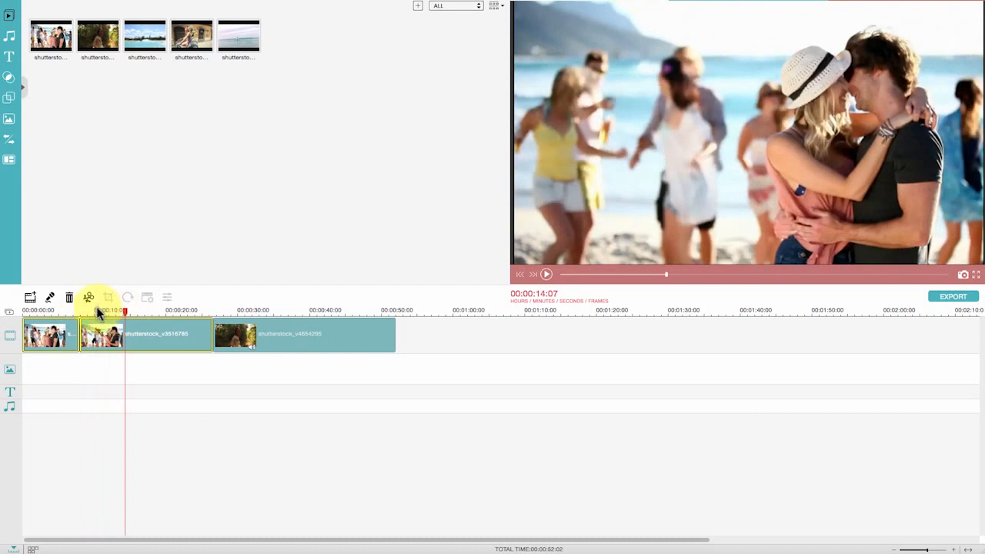
{"action": "left_click_drag", "start_coordinate": [125, 311], "coordinate": [146, 311]}
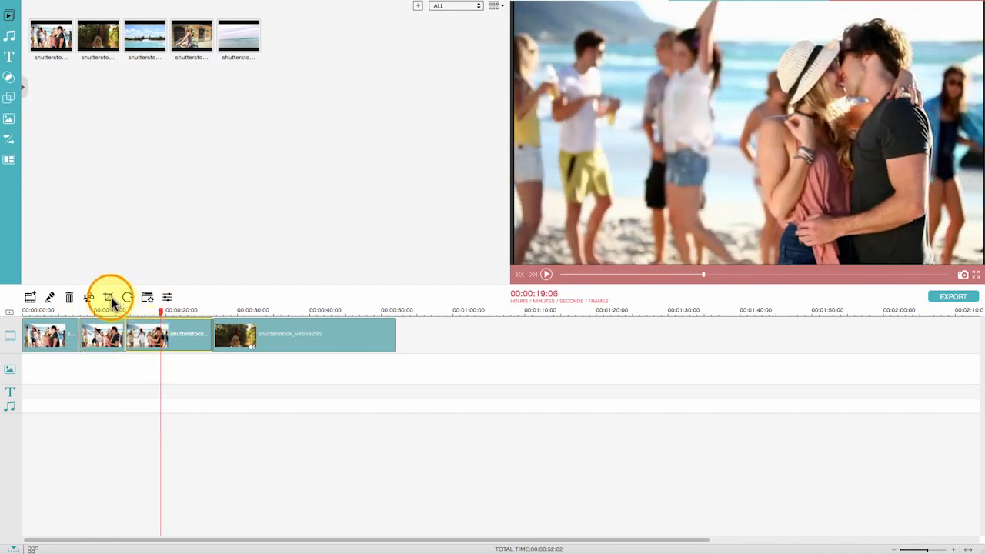
{"action": "left_click", "coordinate": [108, 298]}
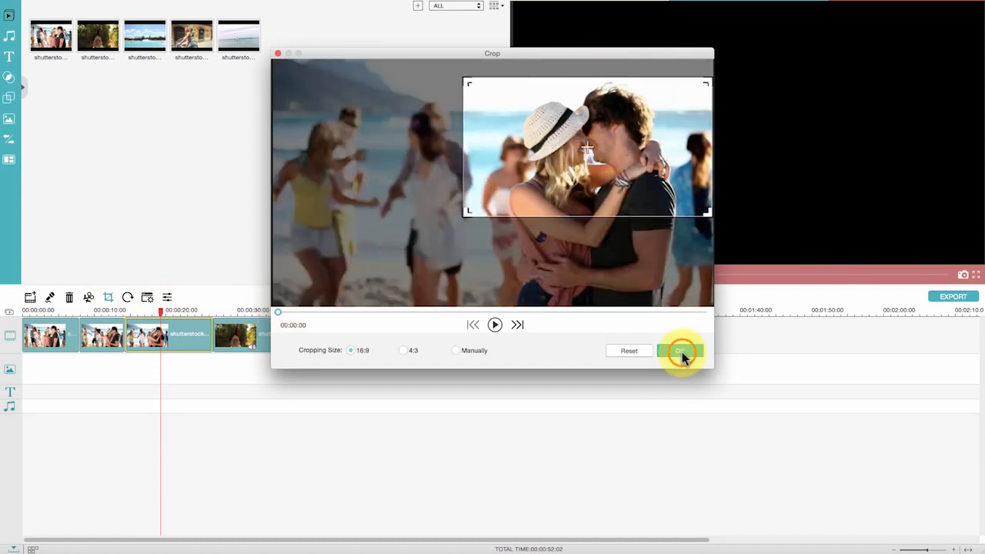
{"action": "left_click", "coordinate": [679, 350]}
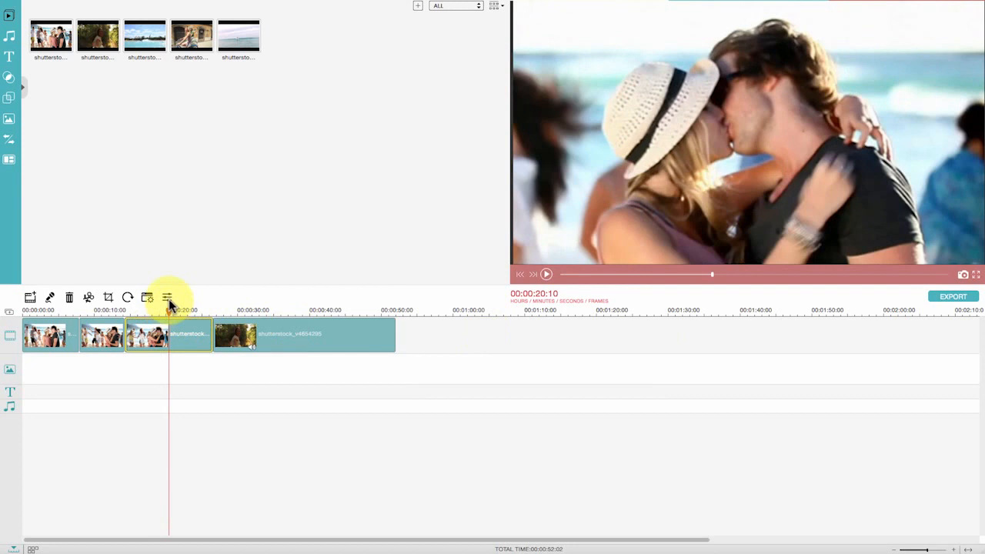
Step: Raise the beach piece's brightness, contrast and saturation, and slow its playback speed
{"action": "left_click", "coordinate": [167, 298]}
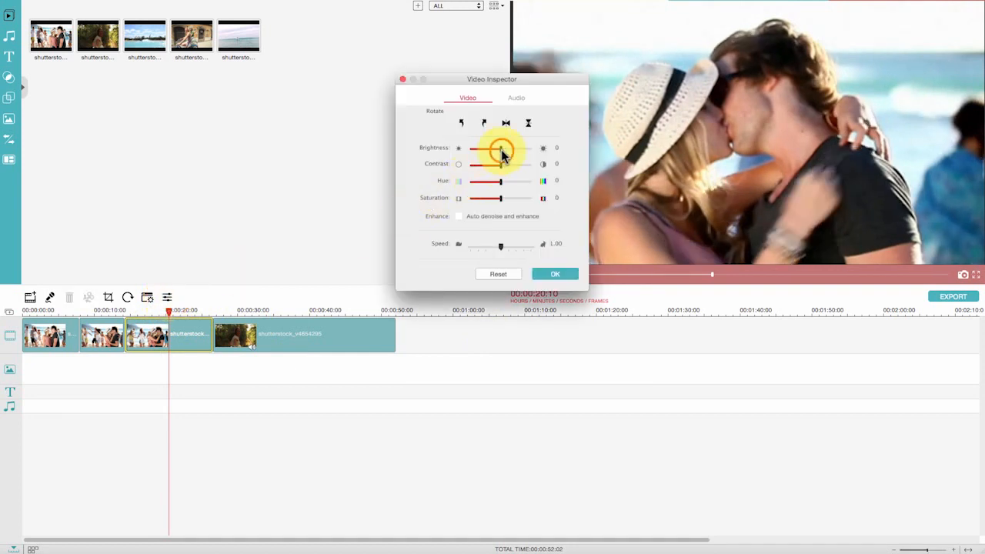
{"action": "left_click_drag", "start_coordinate": [501, 180], "coordinate": [496, 180]}
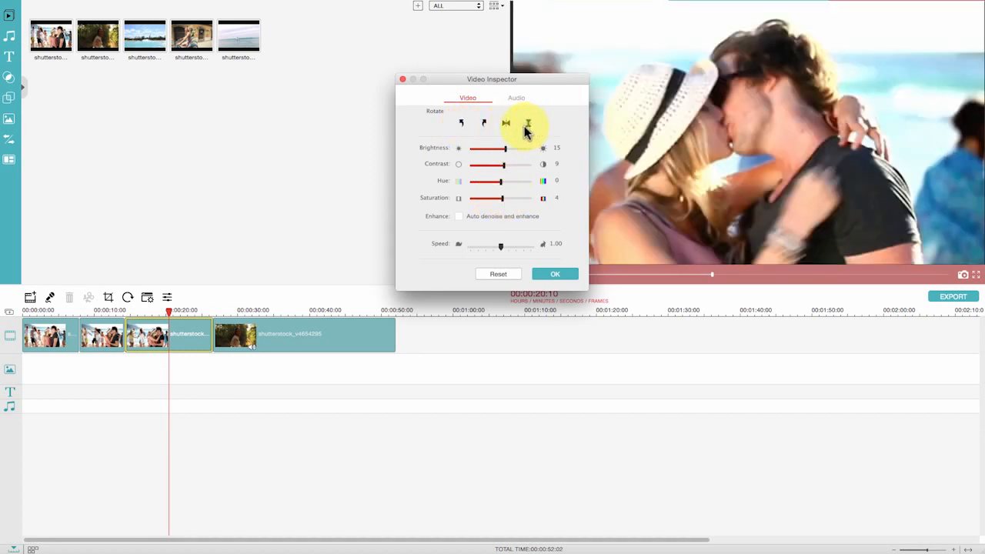
{"action": "left_click", "coordinate": [555, 274]}
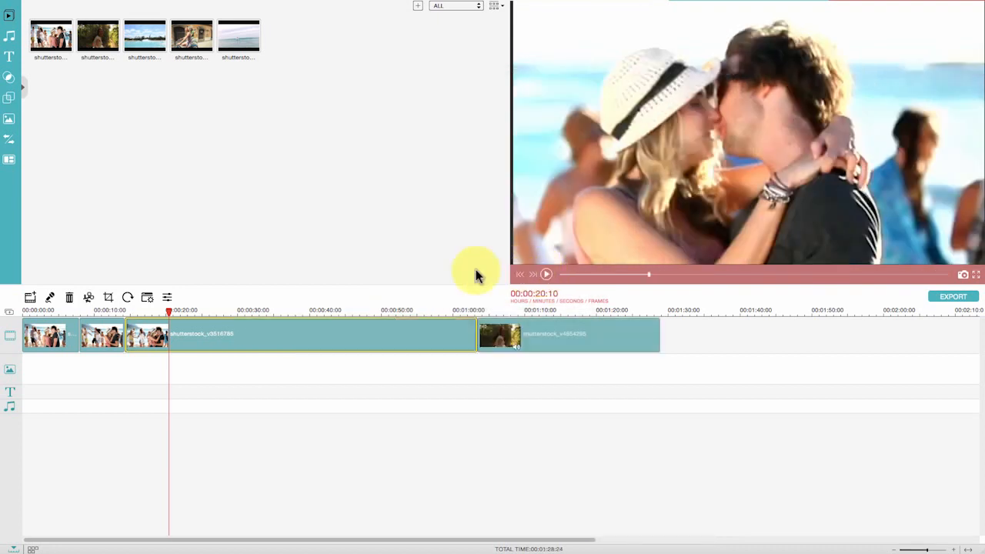
{"action": "left_click", "coordinate": [546, 274]}
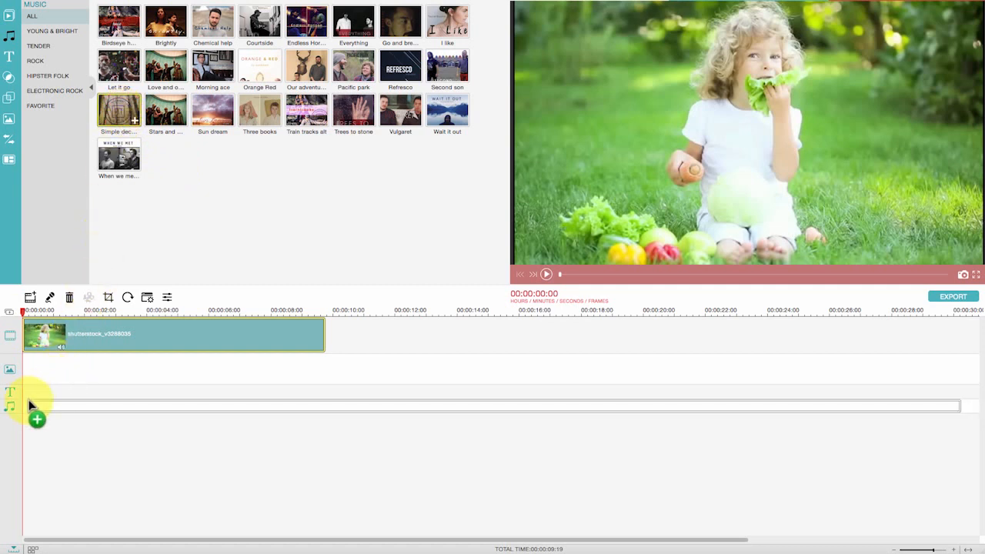
Step: Place a built-in library song on the audio track beneath the garden clip
{"action": "left_click", "coordinate": [37, 420]}
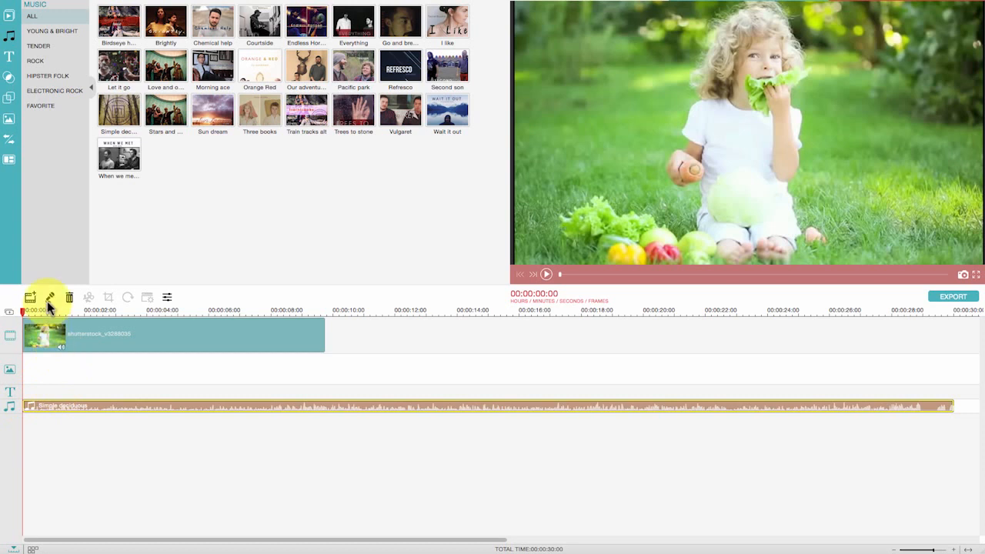
{"action": "left_click", "coordinate": [49, 297]}
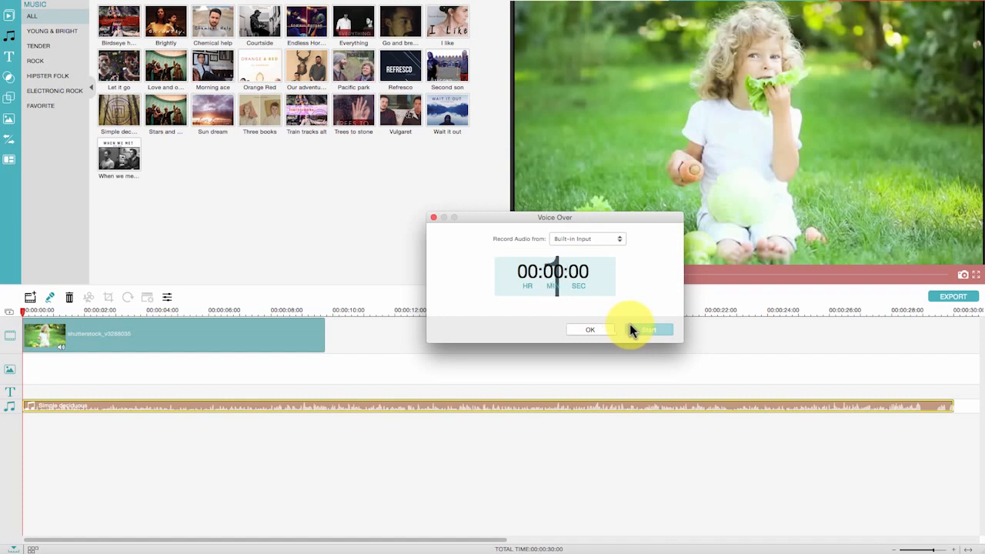
Step: Record an eight-second voice-over and add it to its own track
{"action": "left_click", "coordinate": [637, 329]}
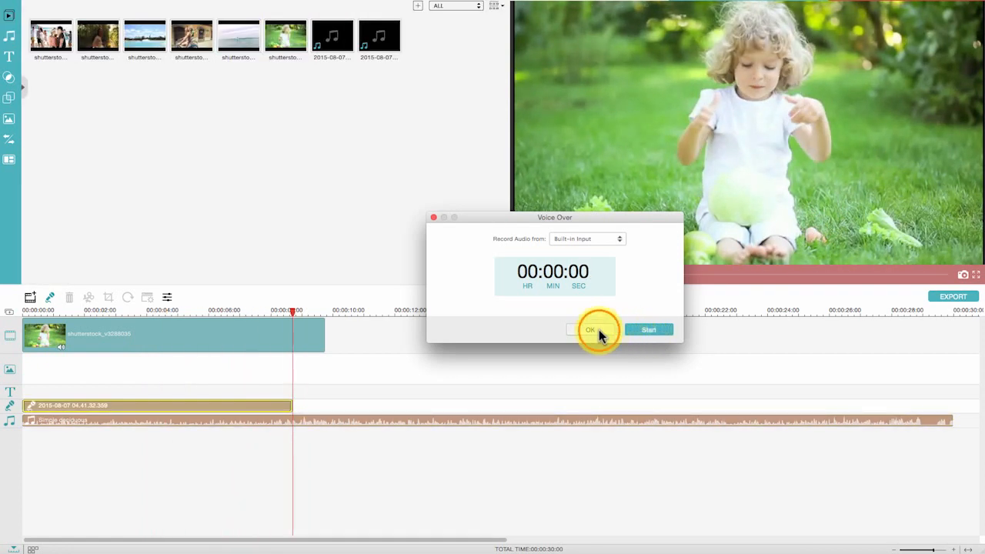
{"action": "left_click", "coordinate": [590, 329]}
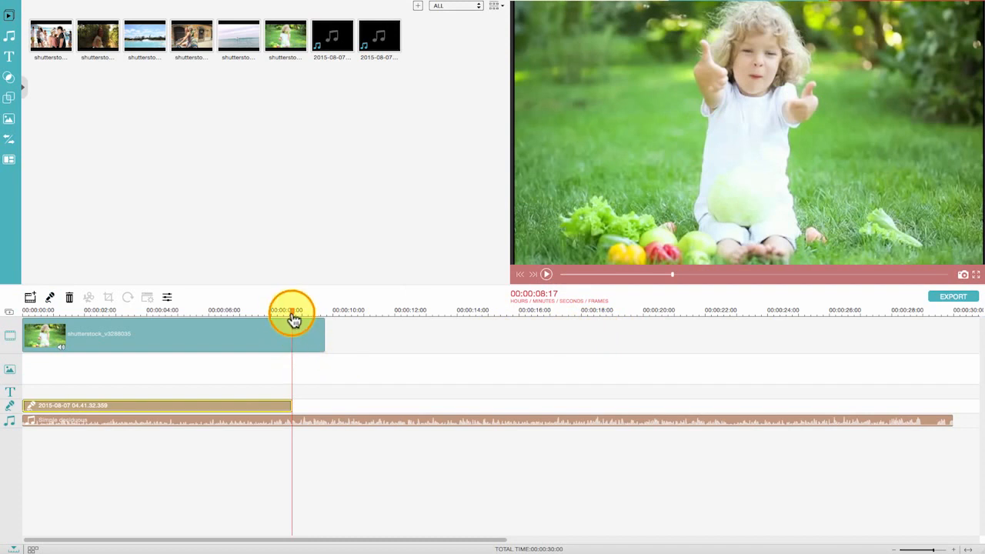
{"action": "left_click_drag", "start_coordinate": [291, 316], "coordinate": [217, 316]}
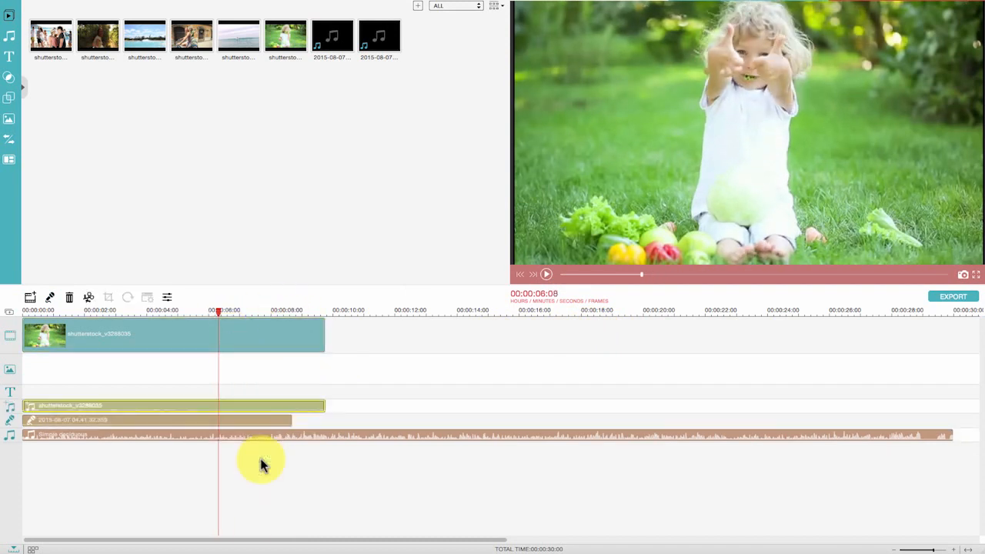
Step: Give the music track pitch 4, 3.2 s fade-in, 3.3 s fade-out and volume 139
{"action": "left_click", "coordinate": [320, 335]}
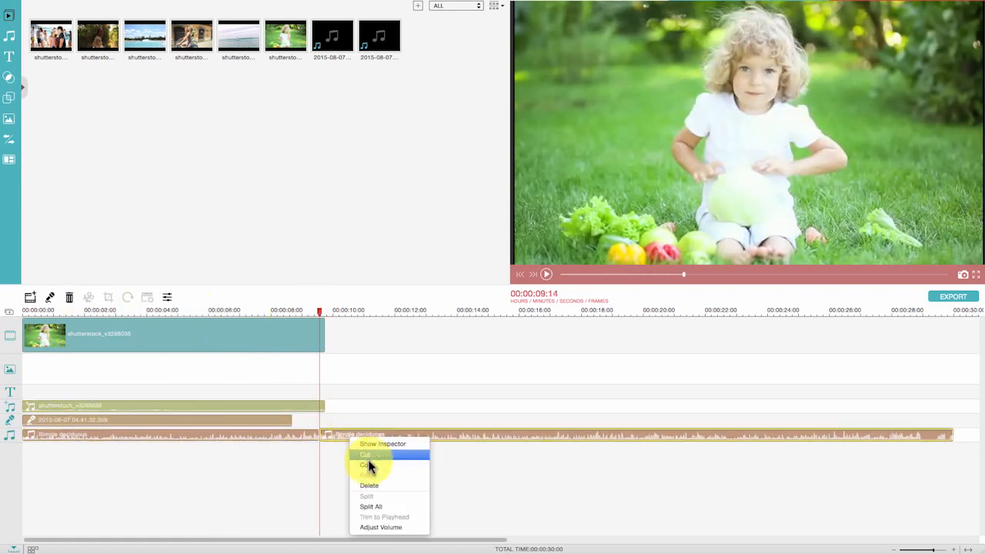
{"action": "left_click", "coordinate": [383, 443]}
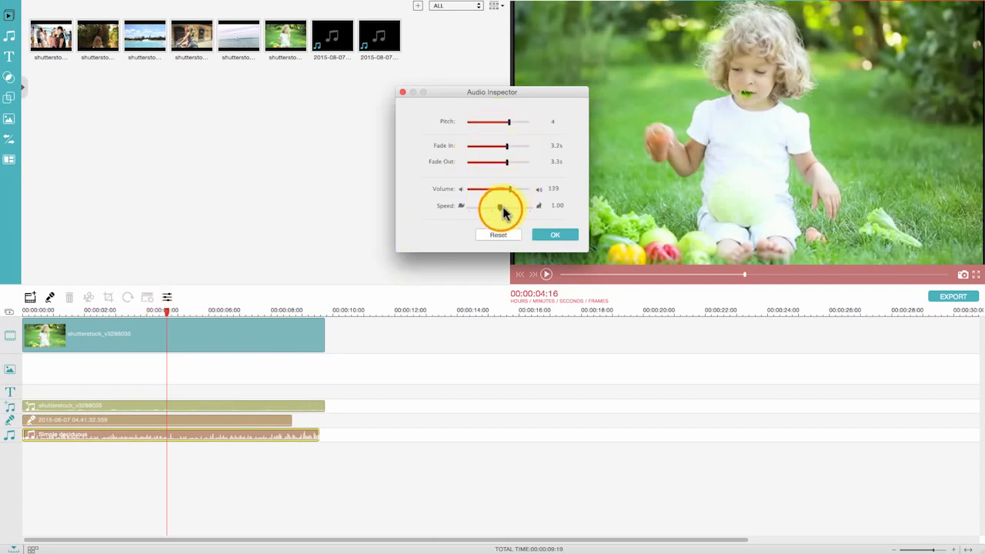
{"action": "left_click", "coordinate": [555, 235]}
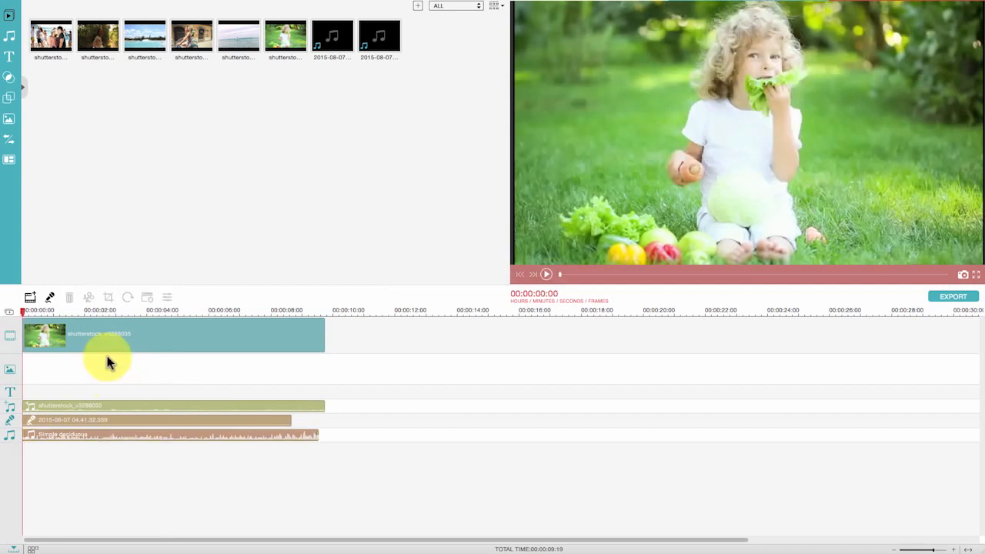
Step: Add a Hipster Badge End Credit title and change its text to HAPPY
{"action": "left_click", "coordinate": [10, 56]}
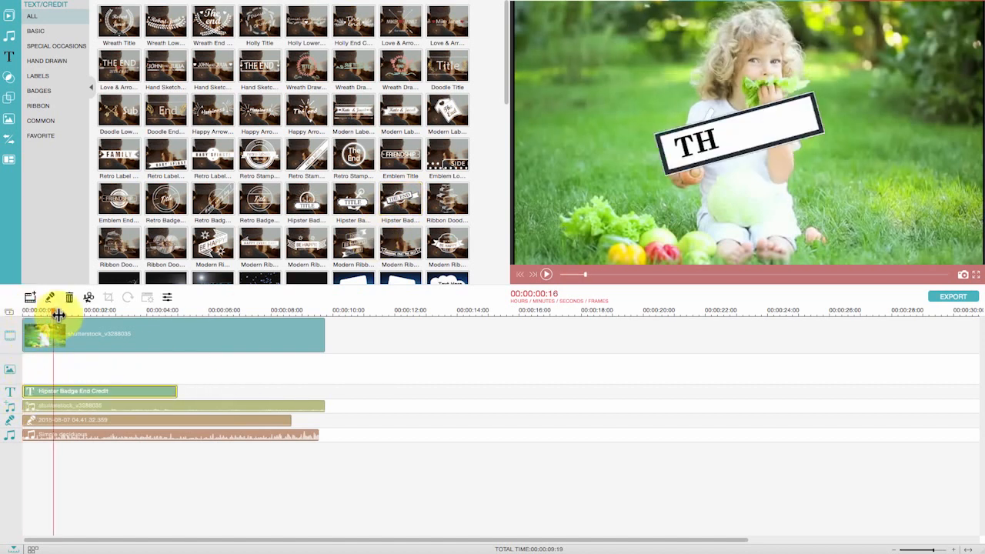
{"action": "double_click", "coordinate": [88, 391]}
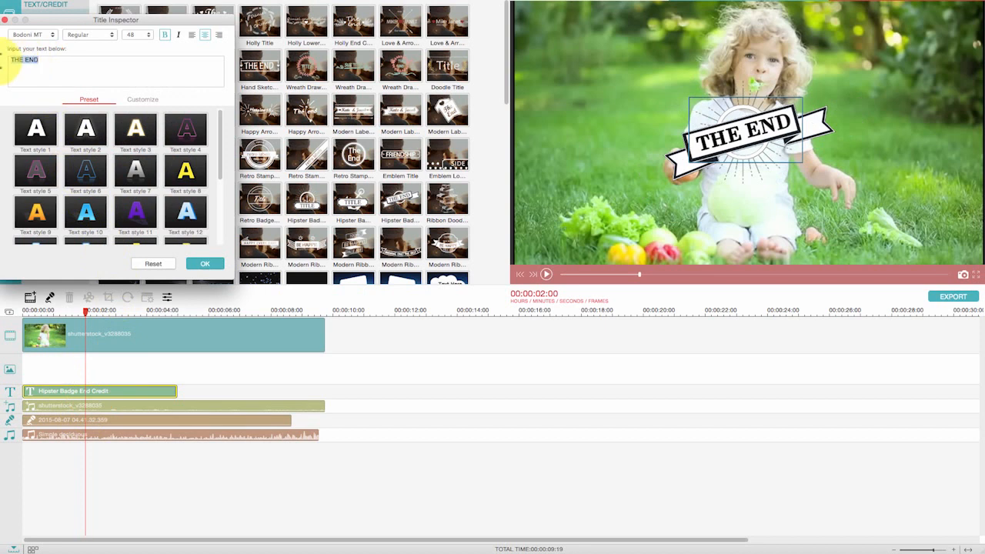
{"action": "type", "text": "HAPP"}
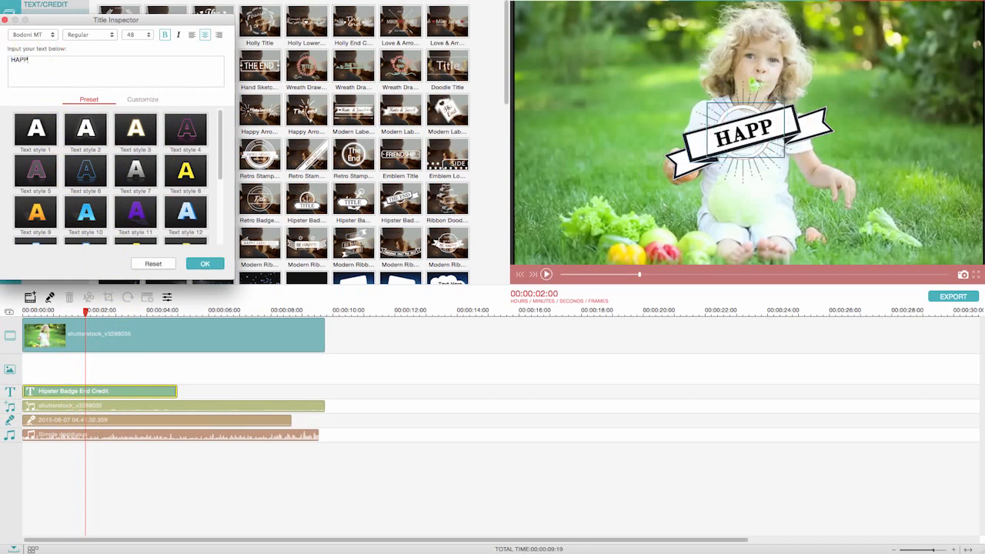
{"action": "type", "text": "Y"}
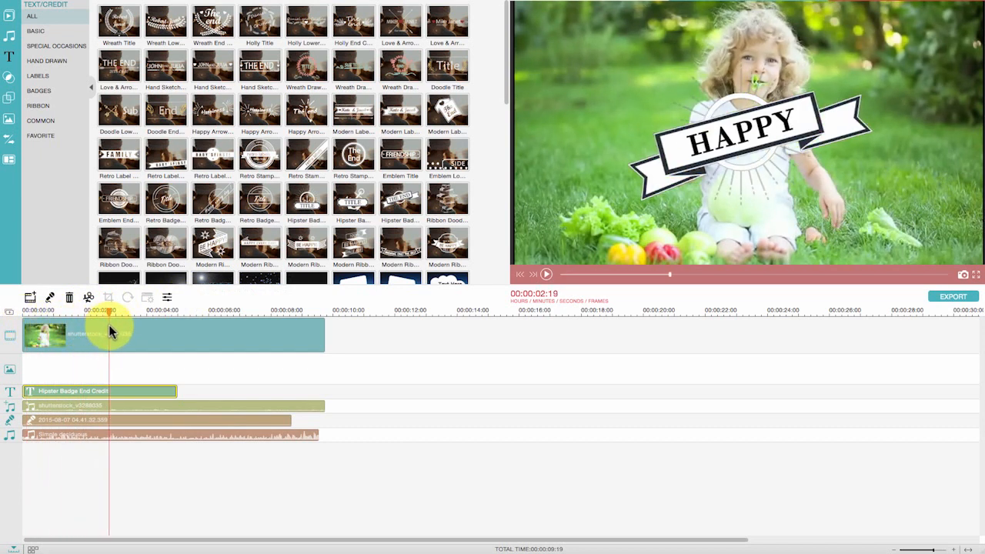
Step: Apply the Partial 1 filter to the opening seconds and preview its light flares
{"action": "left_click", "coordinate": [10, 75]}
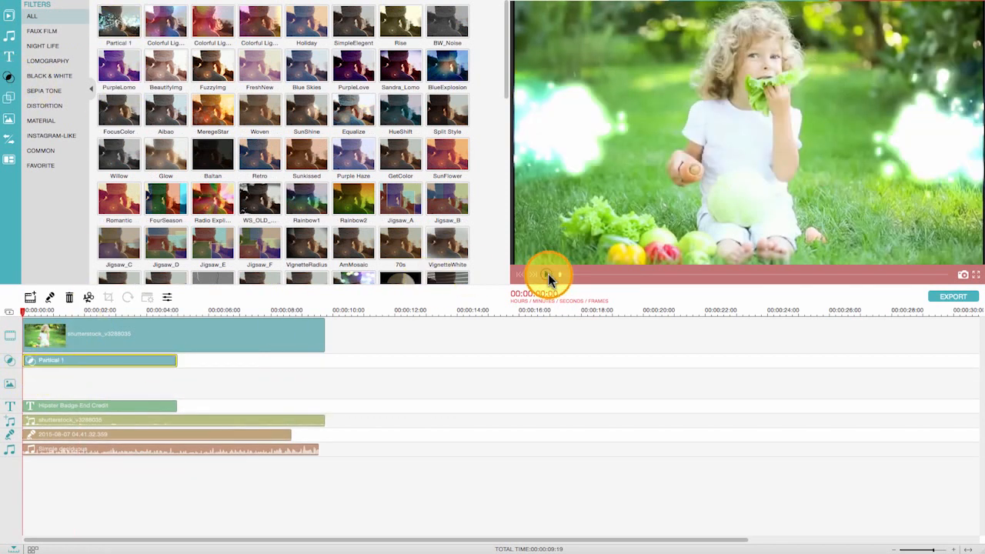
{"action": "left_click", "coordinate": [547, 274]}
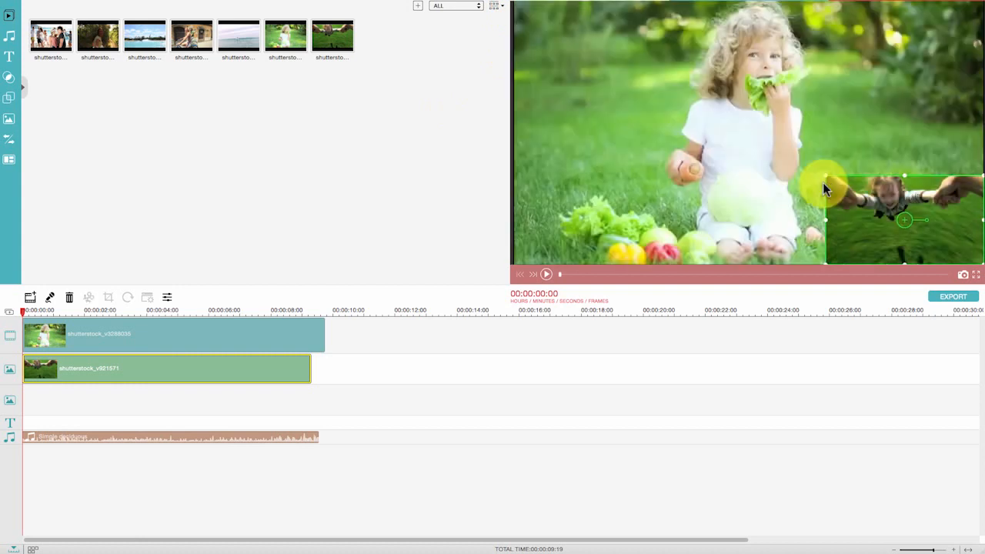
Step: Play the preview to check the child-swinging overlay in the lower-right corner
{"action": "left_click", "coordinate": [546, 274]}
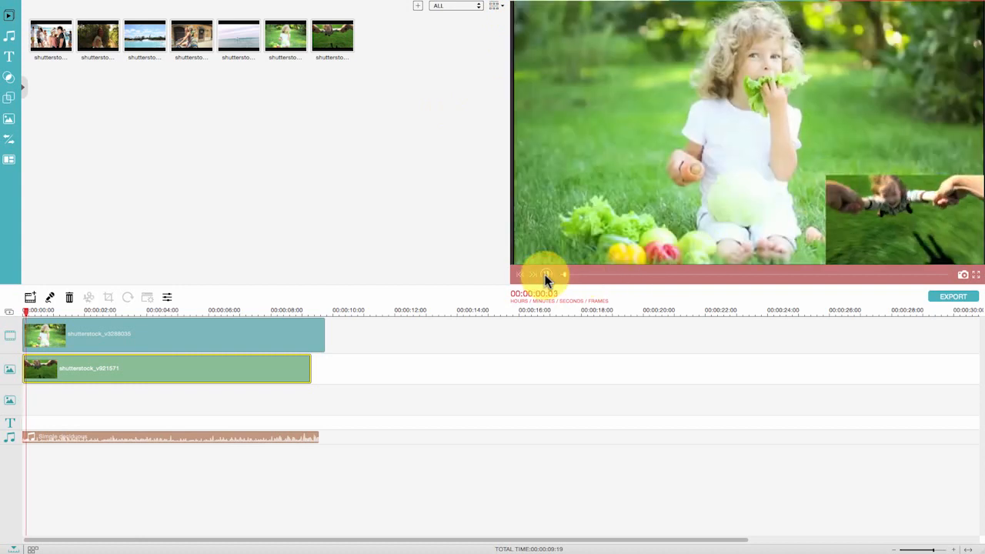
{"action": "left_click", "coordinate": [547, 275]}
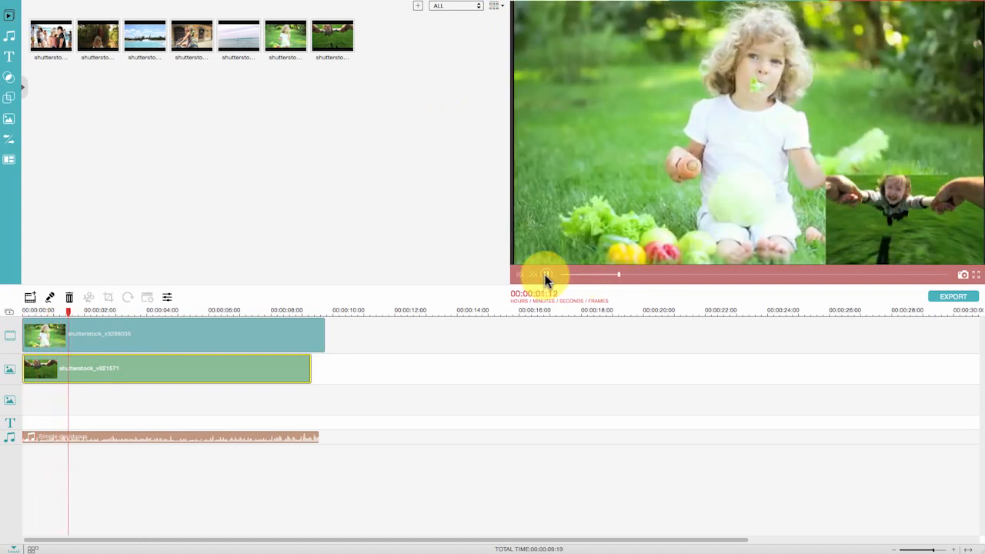
{"action": "left_click", "coordinate": [546, 274]}
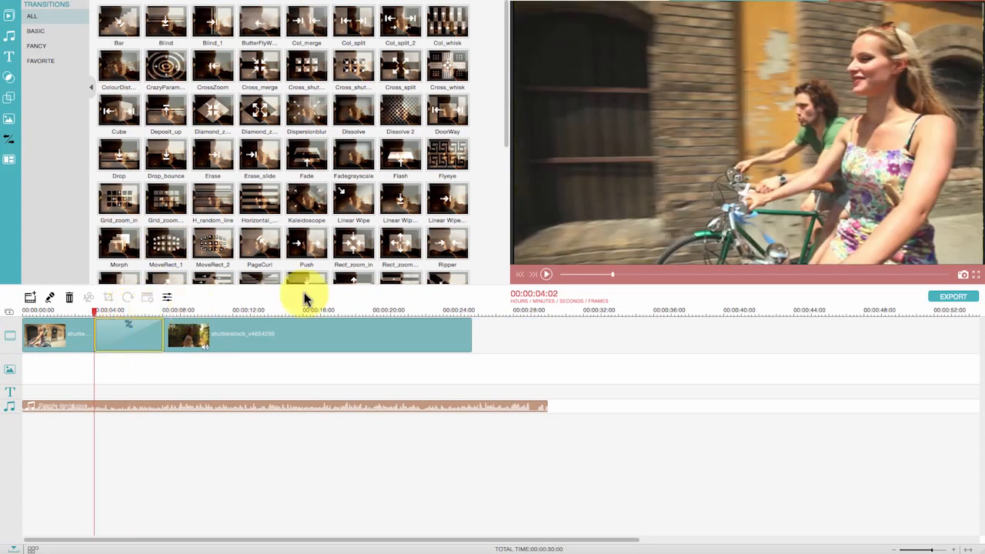
Step: Preview the transition between the first clips and the final transition at the timeline's end
{"action": "left_click", "coordinate": [546, 274]}
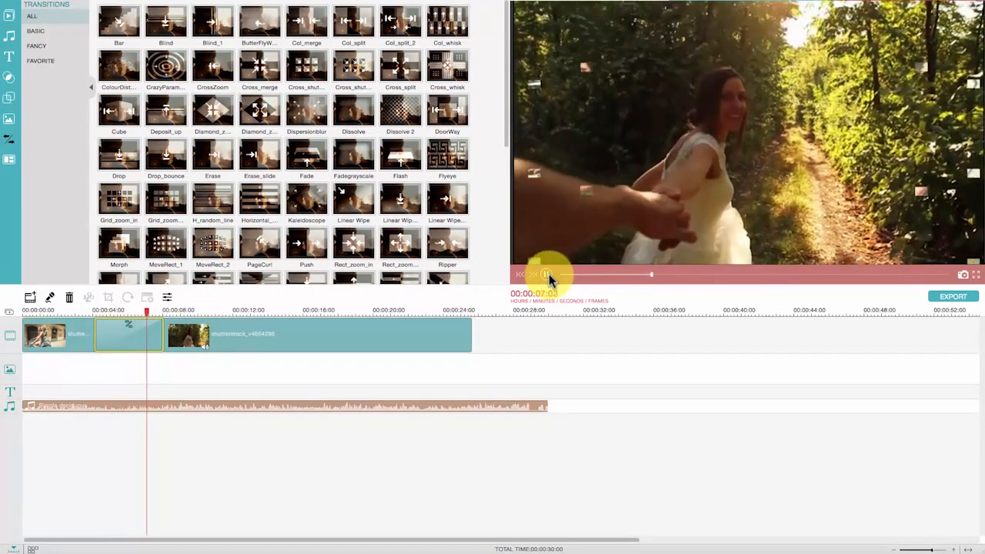
{"action": "left_click", "coordinate": [546, 274]}
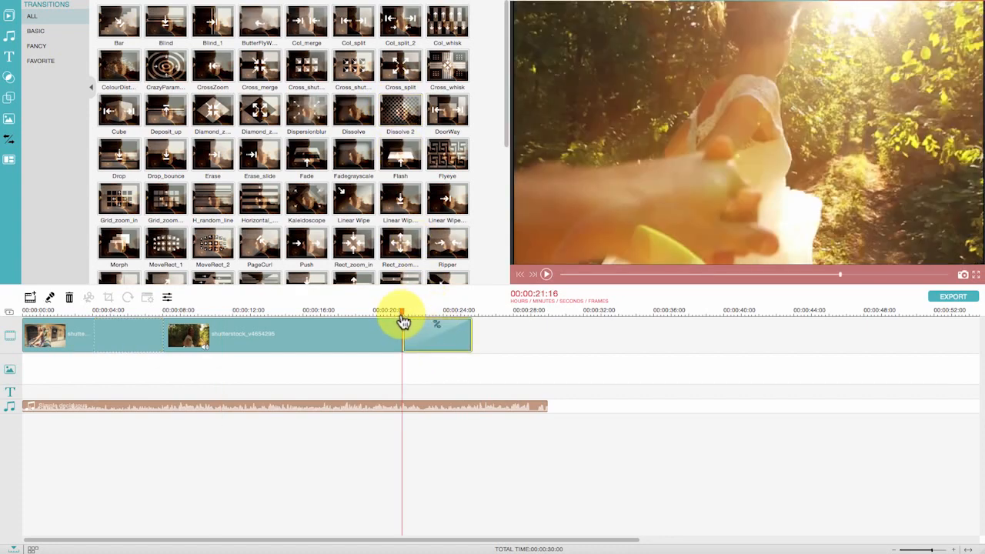
{"action": "left_click", "coordinate": [545, 274]}
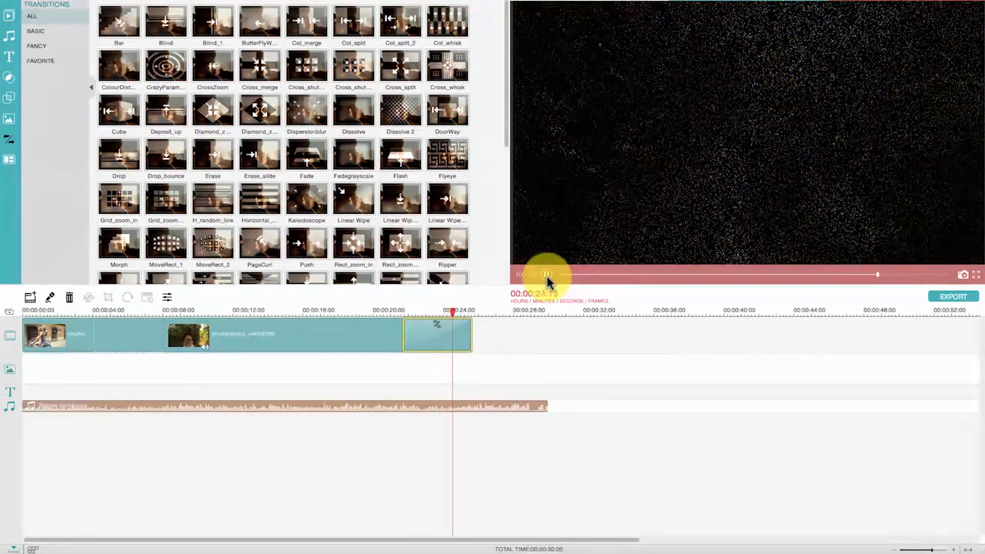
{"action": "left_click", "coordinate": [10, 160]}
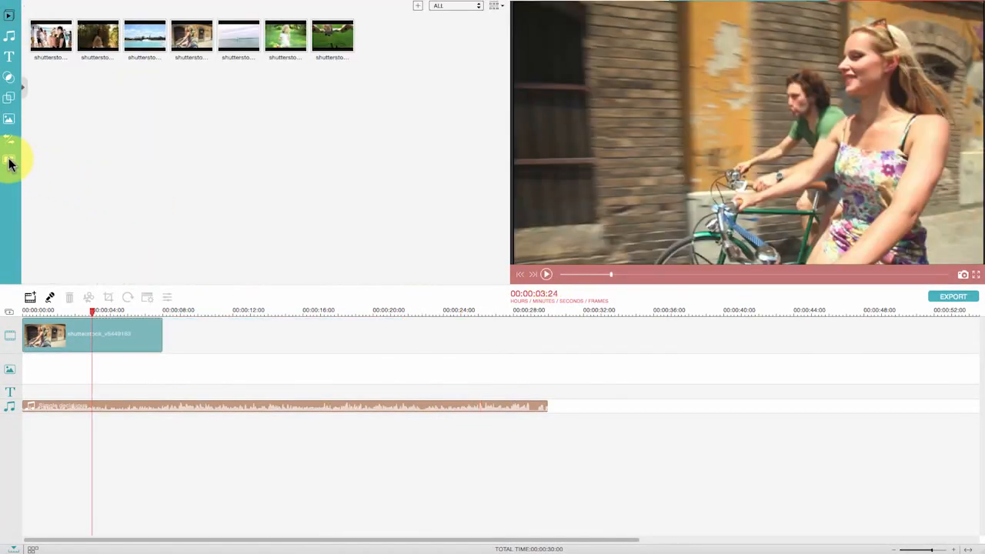
Step: Compare 4 Screen F and 3 Screen C, place 3 Screen C after the bicycle clip
{"action": "left_click", "coordinate": [11, 160]}
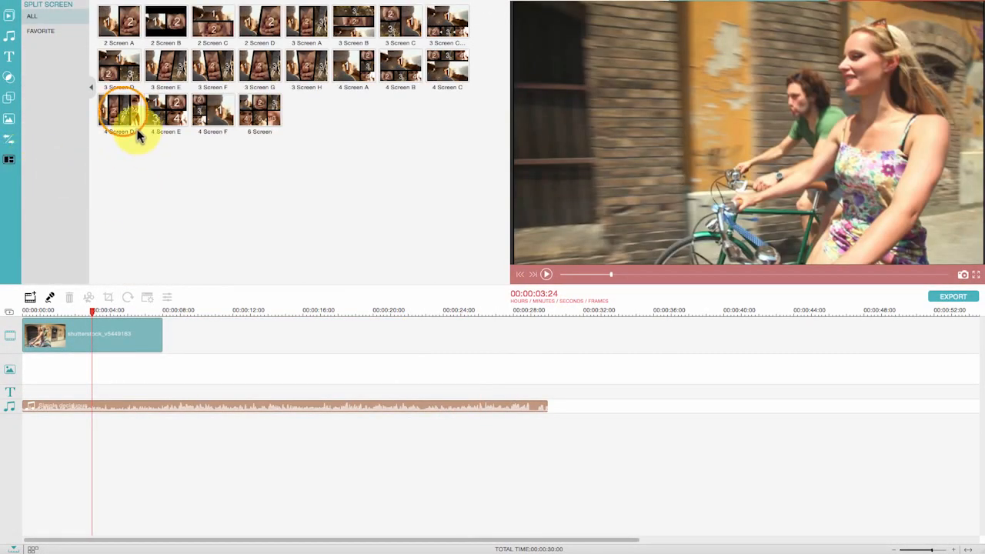
{"action": "left_click", "coordinate": [213, 110]}
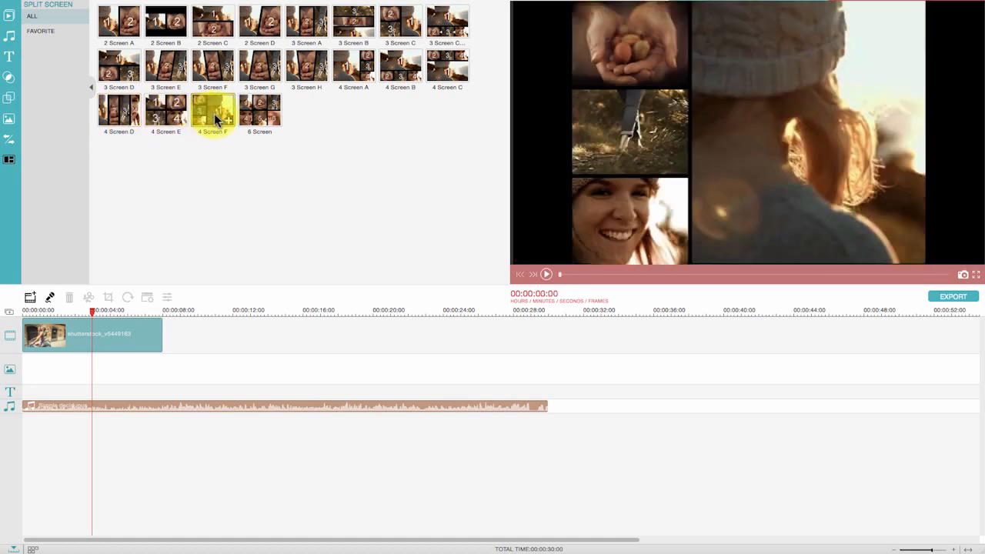
{"action": "left_click", "coordinate": [400, 23]}
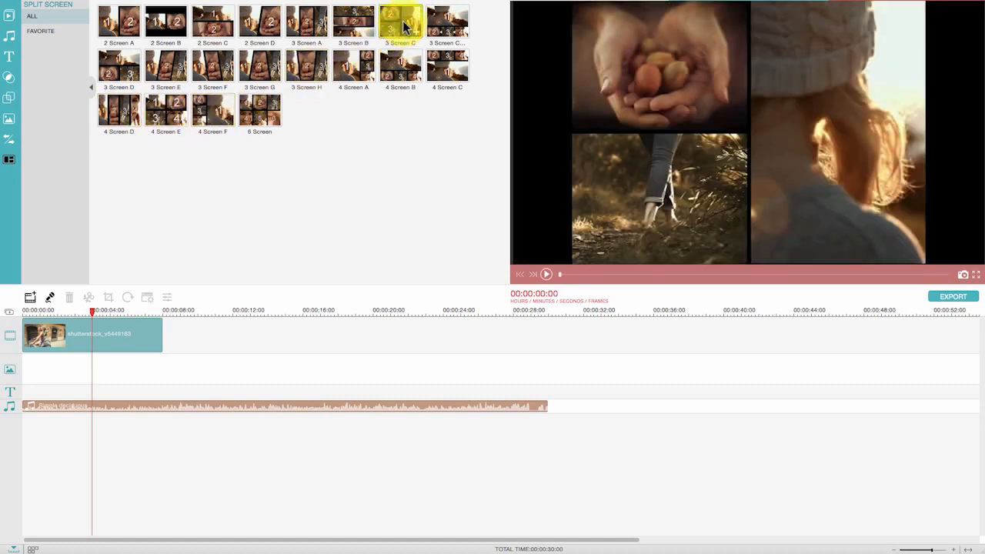
{"action": "left_click_drag", "start_coordinate": [400, 21], "coordinate": [207, 334]}
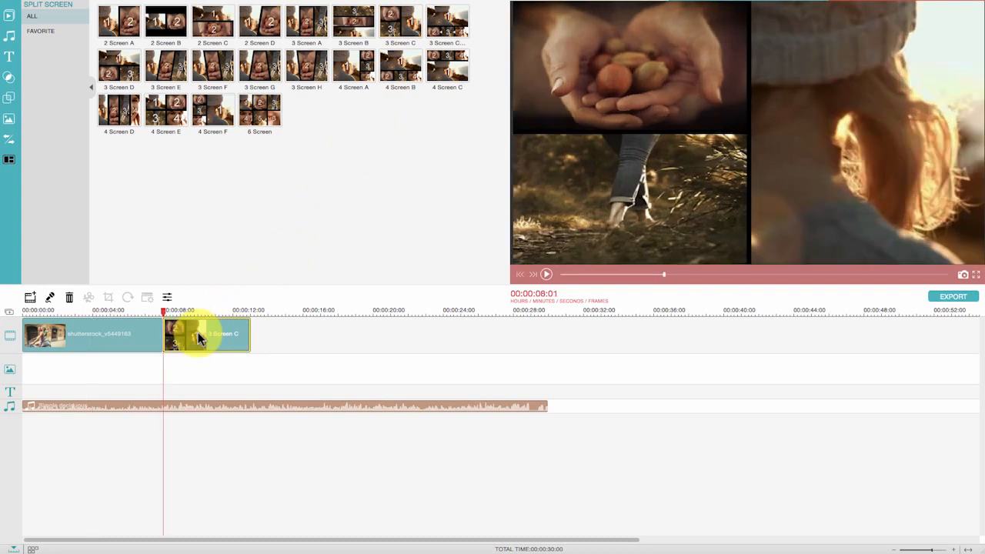
{"action": "double_click", "coordinate": [206, 334]}
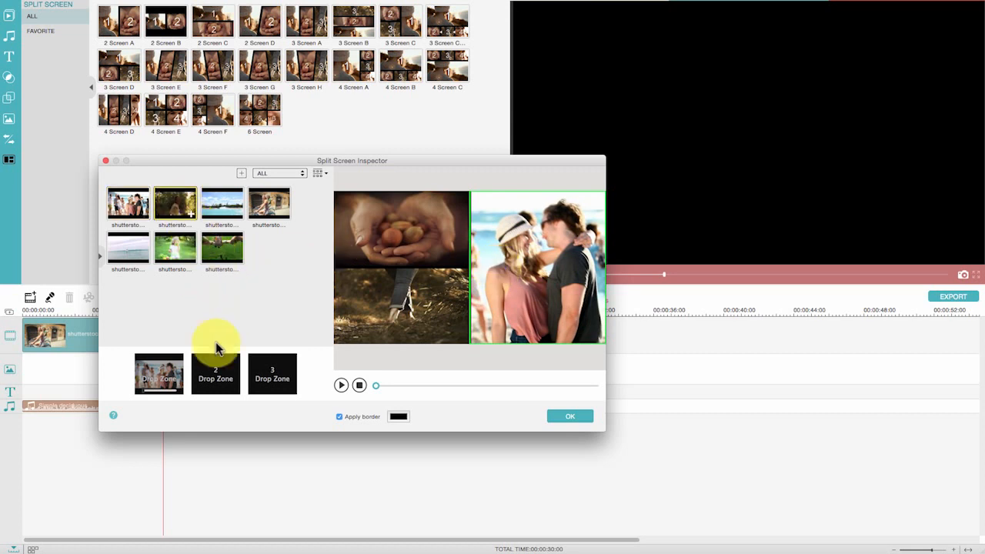
Step: Fill the three split-screen zones with clips, confirm with OK, and play the result
{"action": "left_click", "coordinate": [268, 202]}
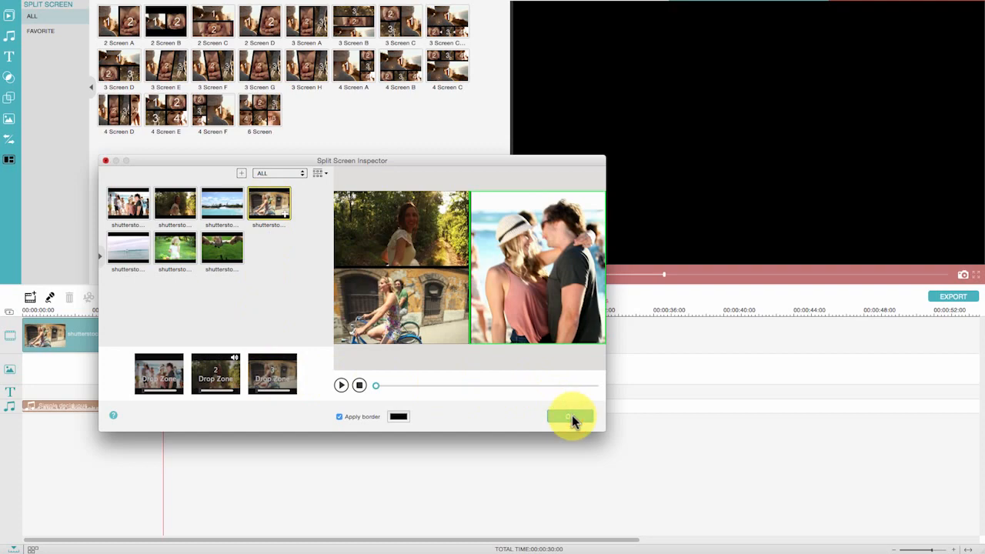
{"action": "left_click", "coordinate": [570, 417]}
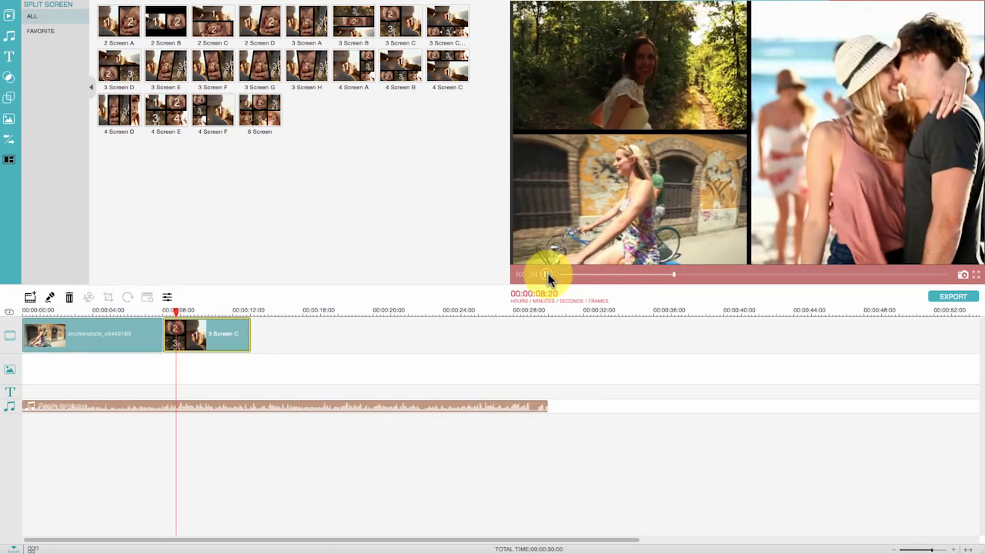
{"action": "left_click", "coordinate": [547, 275]}
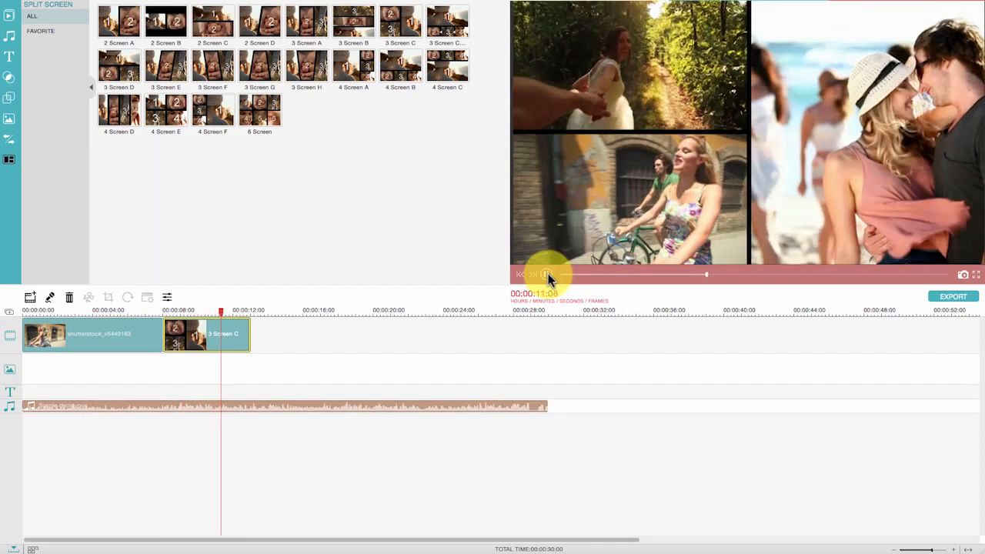
{"action": "left_click", "coordinate": [546, 275]}
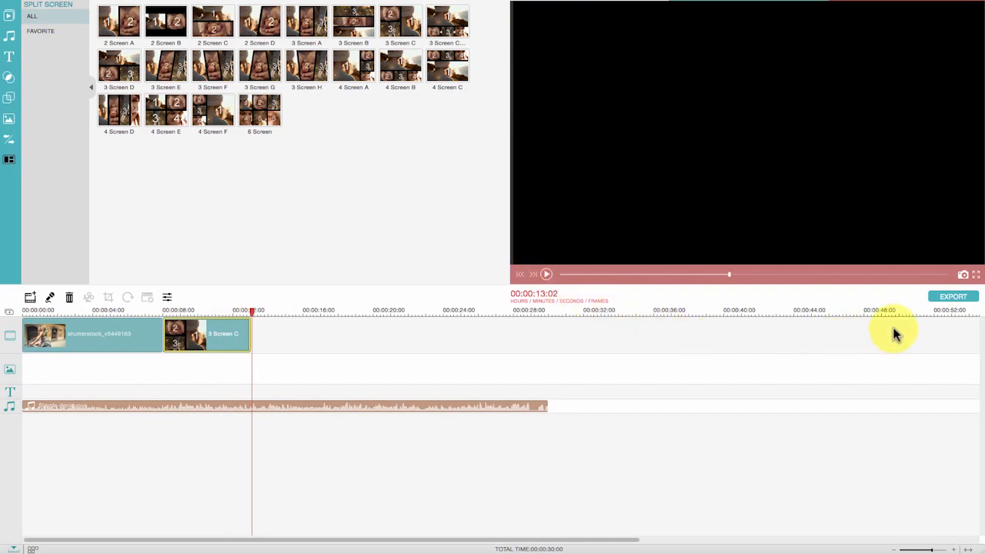
{"action": "left_click", "coordinate": [953, 296]}
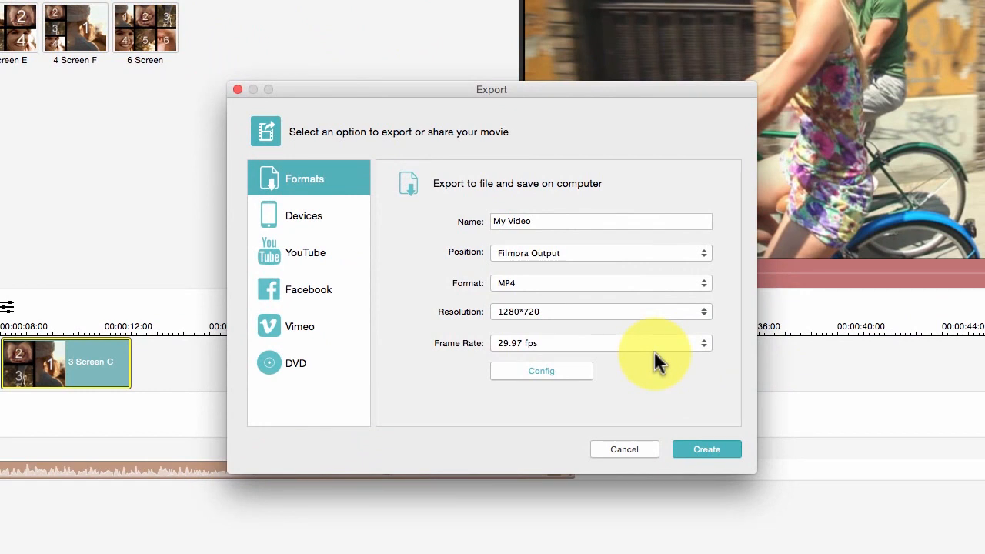
Step: Browse the Devices and DVD options, then export My Video.mov as MOV 1280*720
{"action": "left_click", "coordinate": [304, 215]}
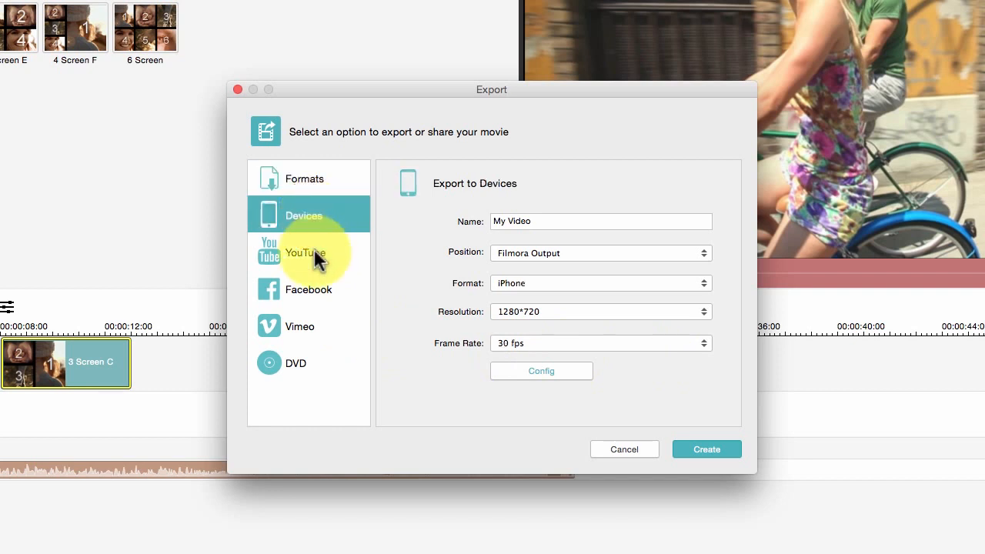
{"action": "mouse_move", "coordinate": [315, 326]}
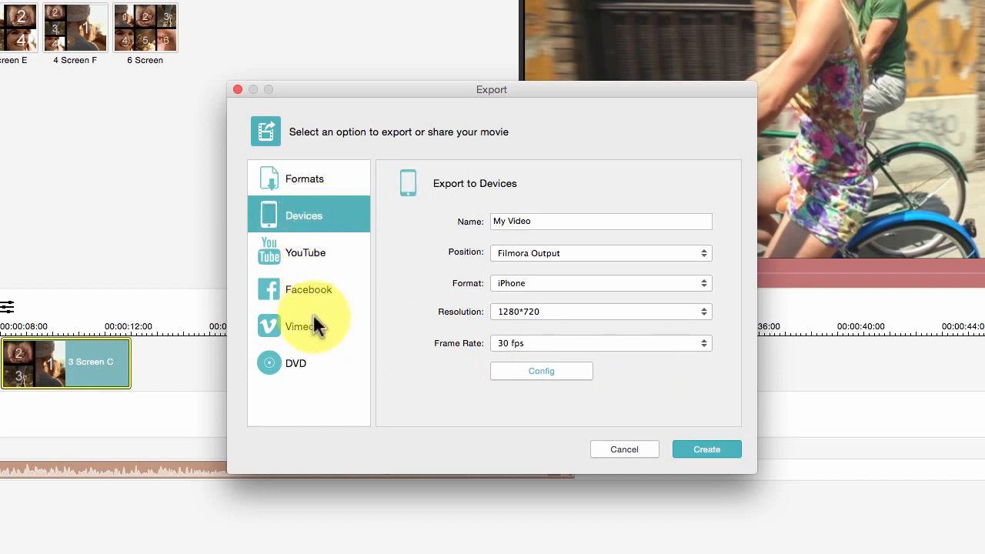
{"action": "left_click", "coordinate": [296, 363]}
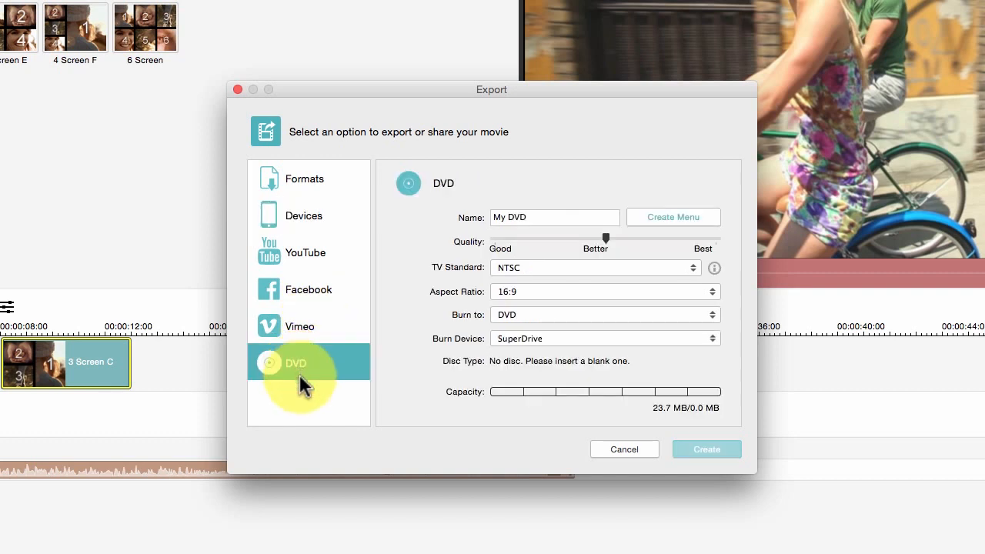
{"action": "mouse_move", "coordinate": [306, 402]}
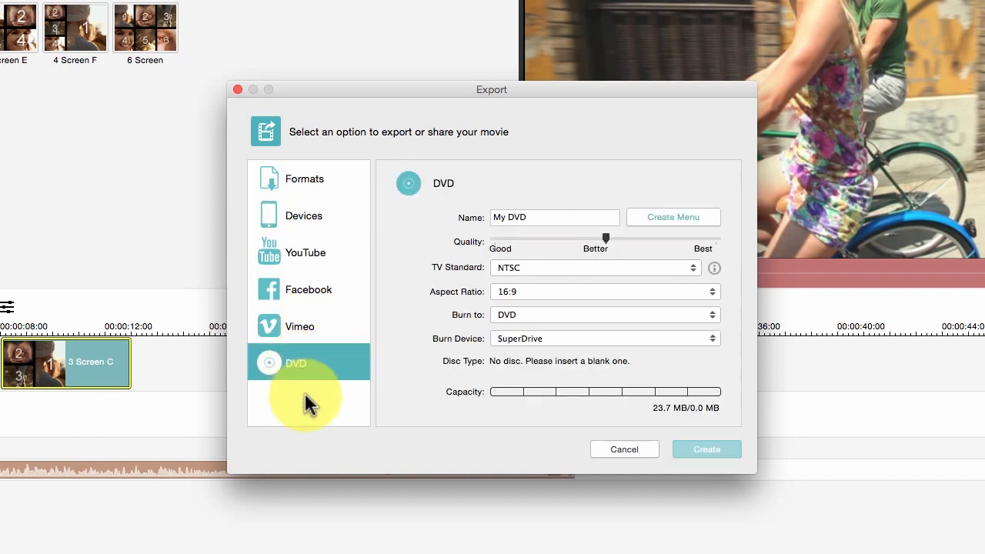
{"action": "left_click", "coordinate": [304, 178]}
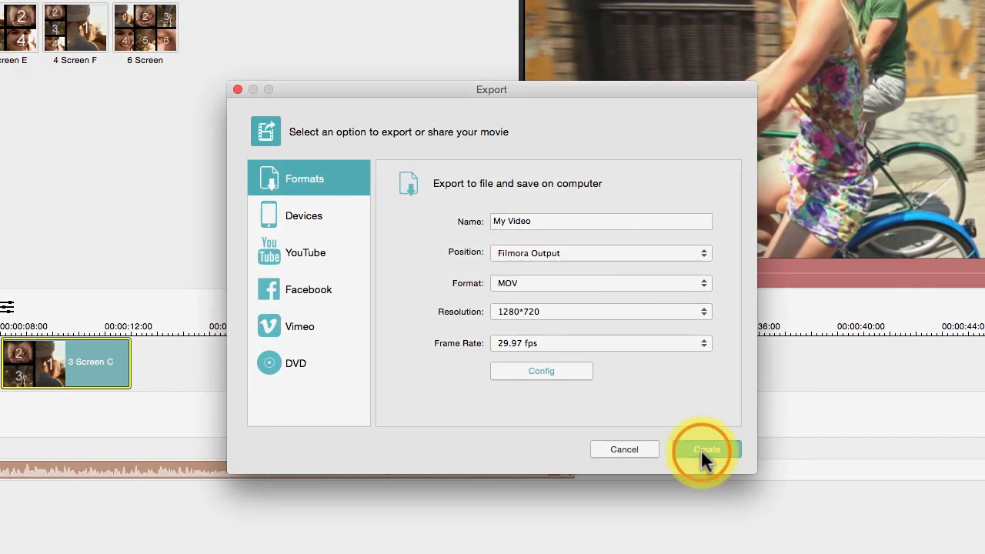
{"action": "left_click", "coordinate": [705, 449]}
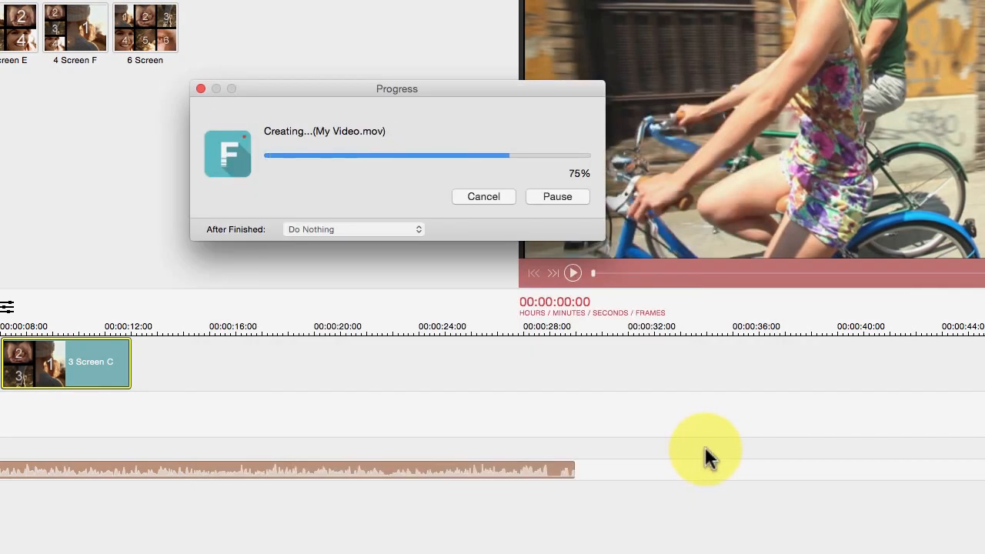